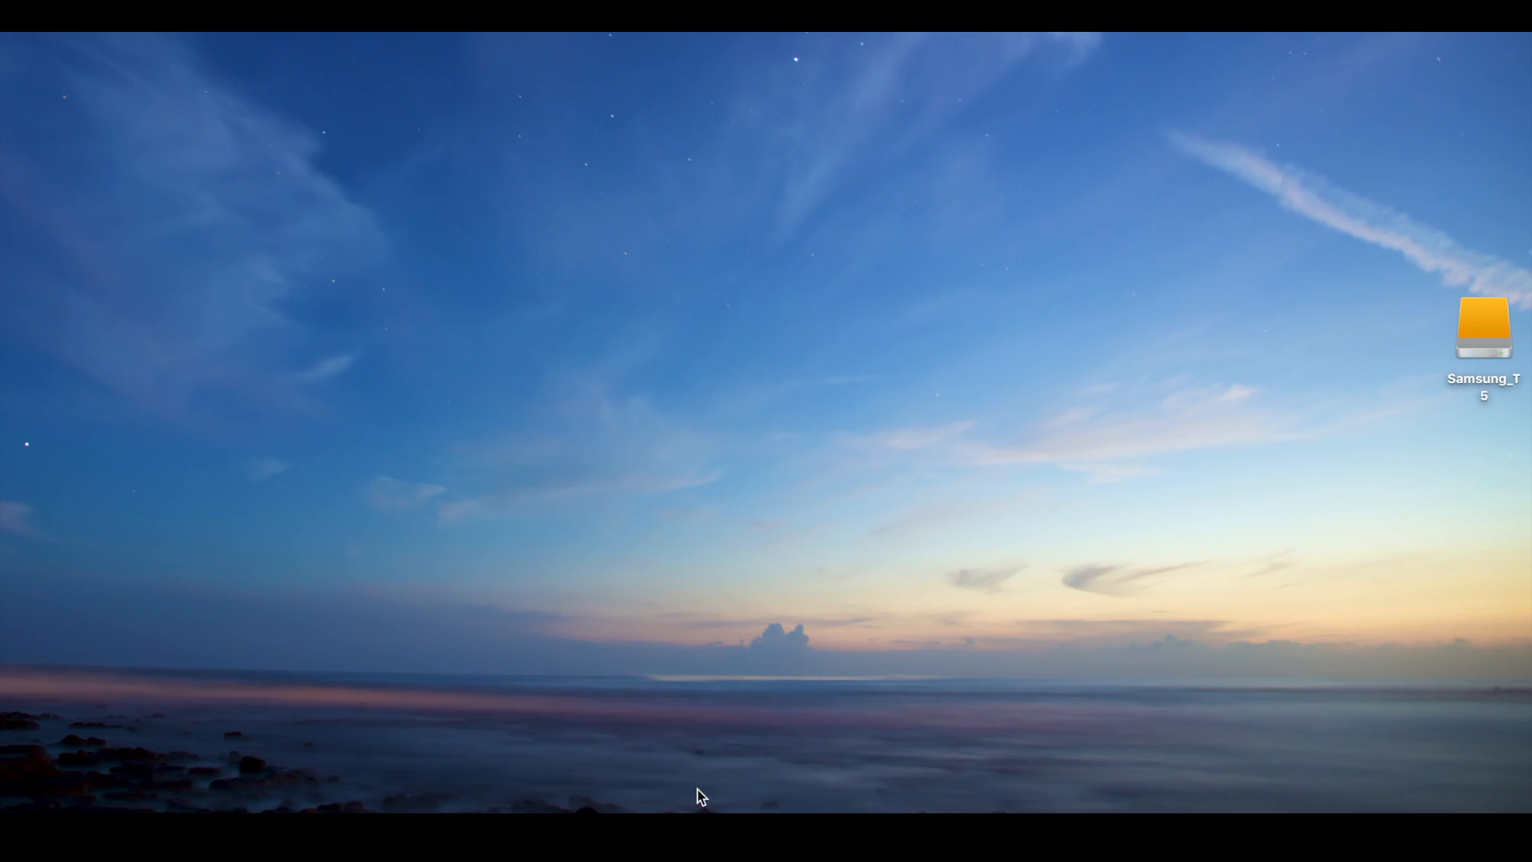
mouse_move(1292, 696)
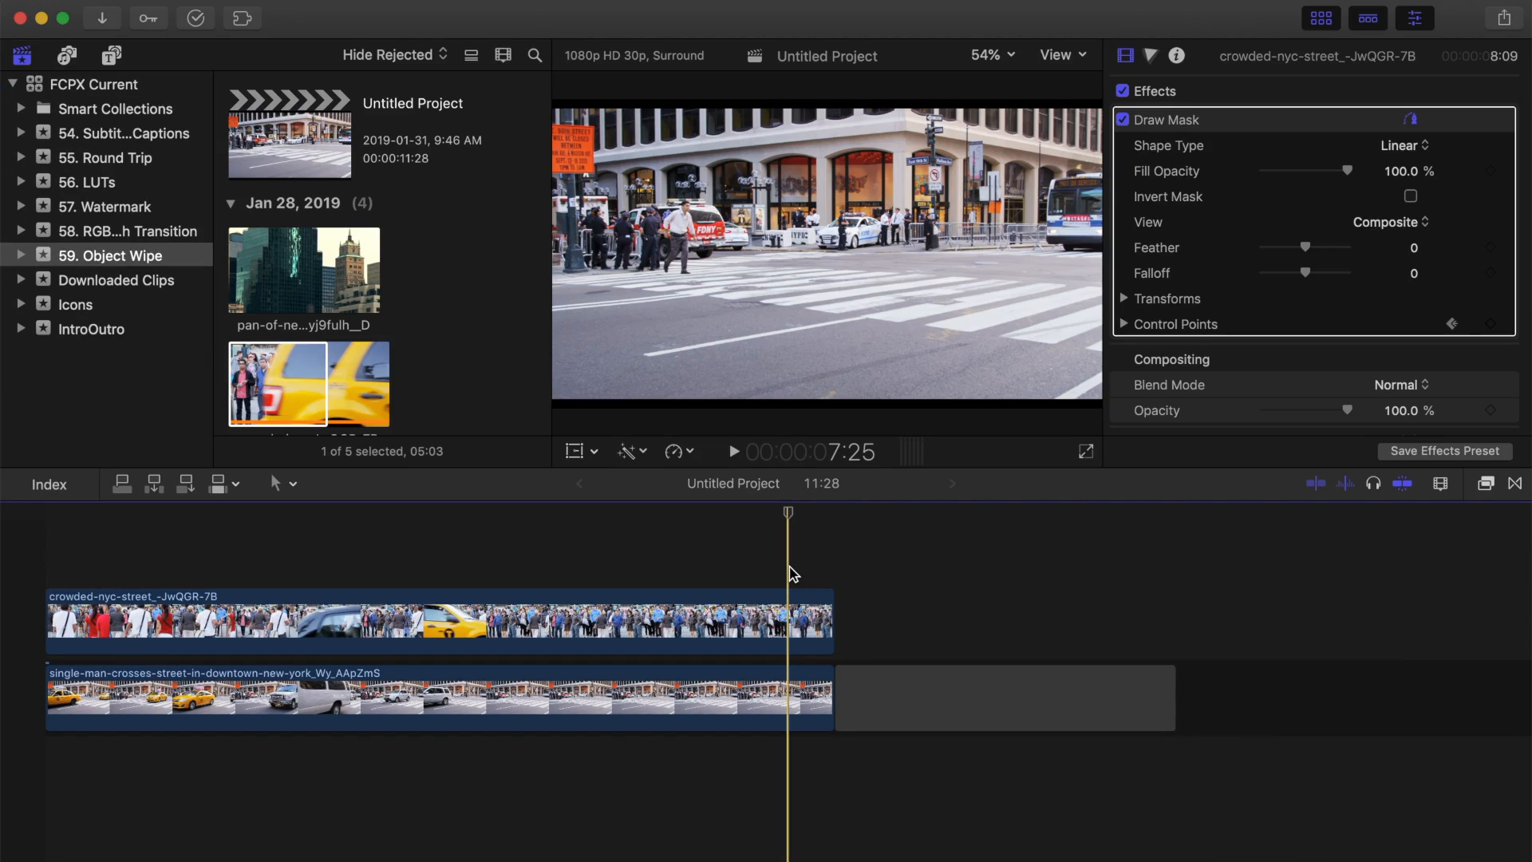
mouse_move(297, 374)
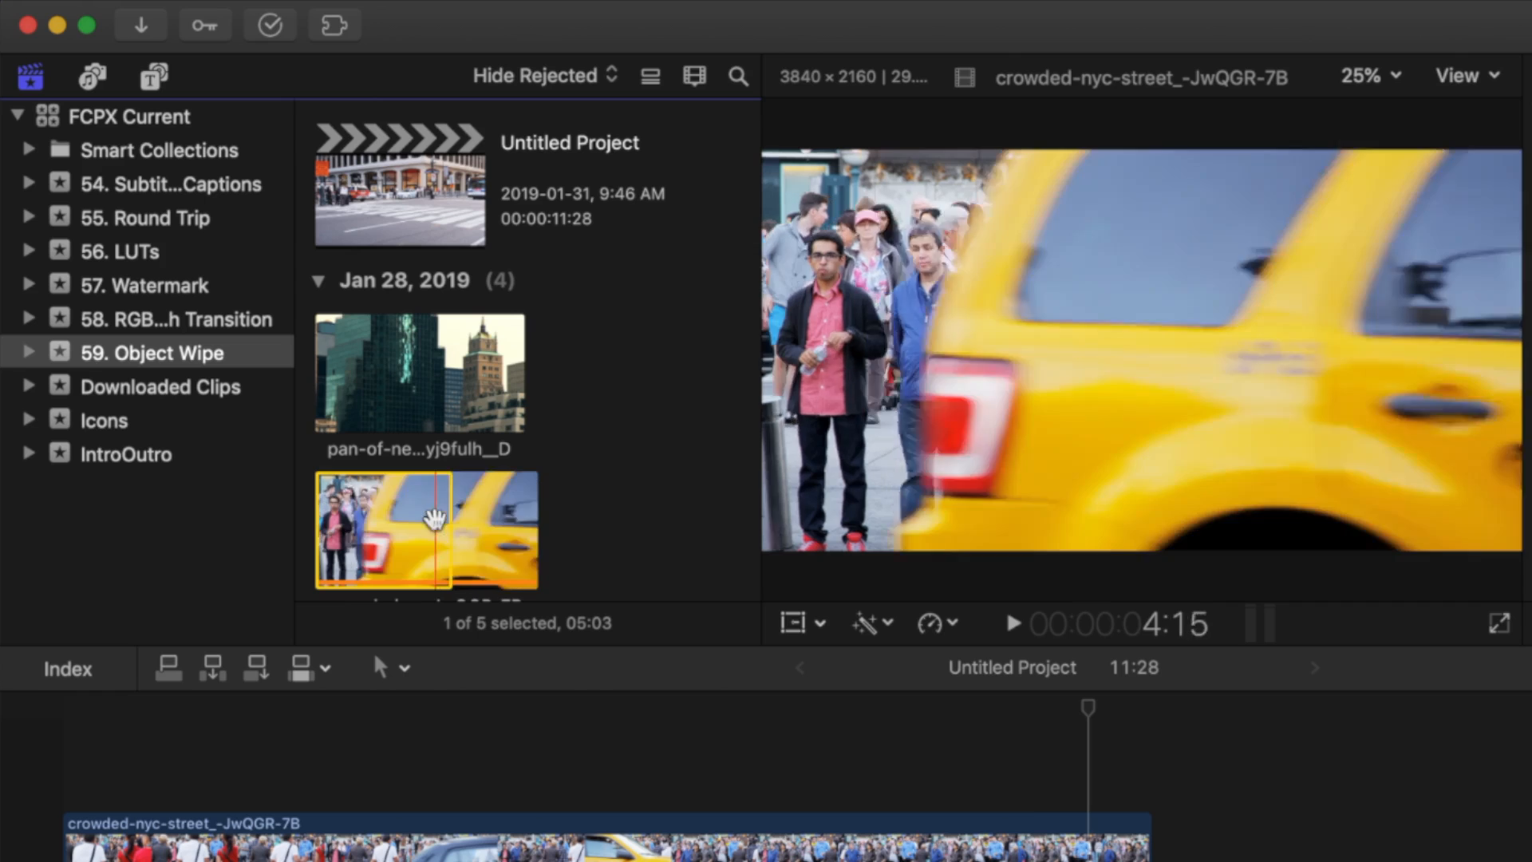
mouse_move(434, 517)
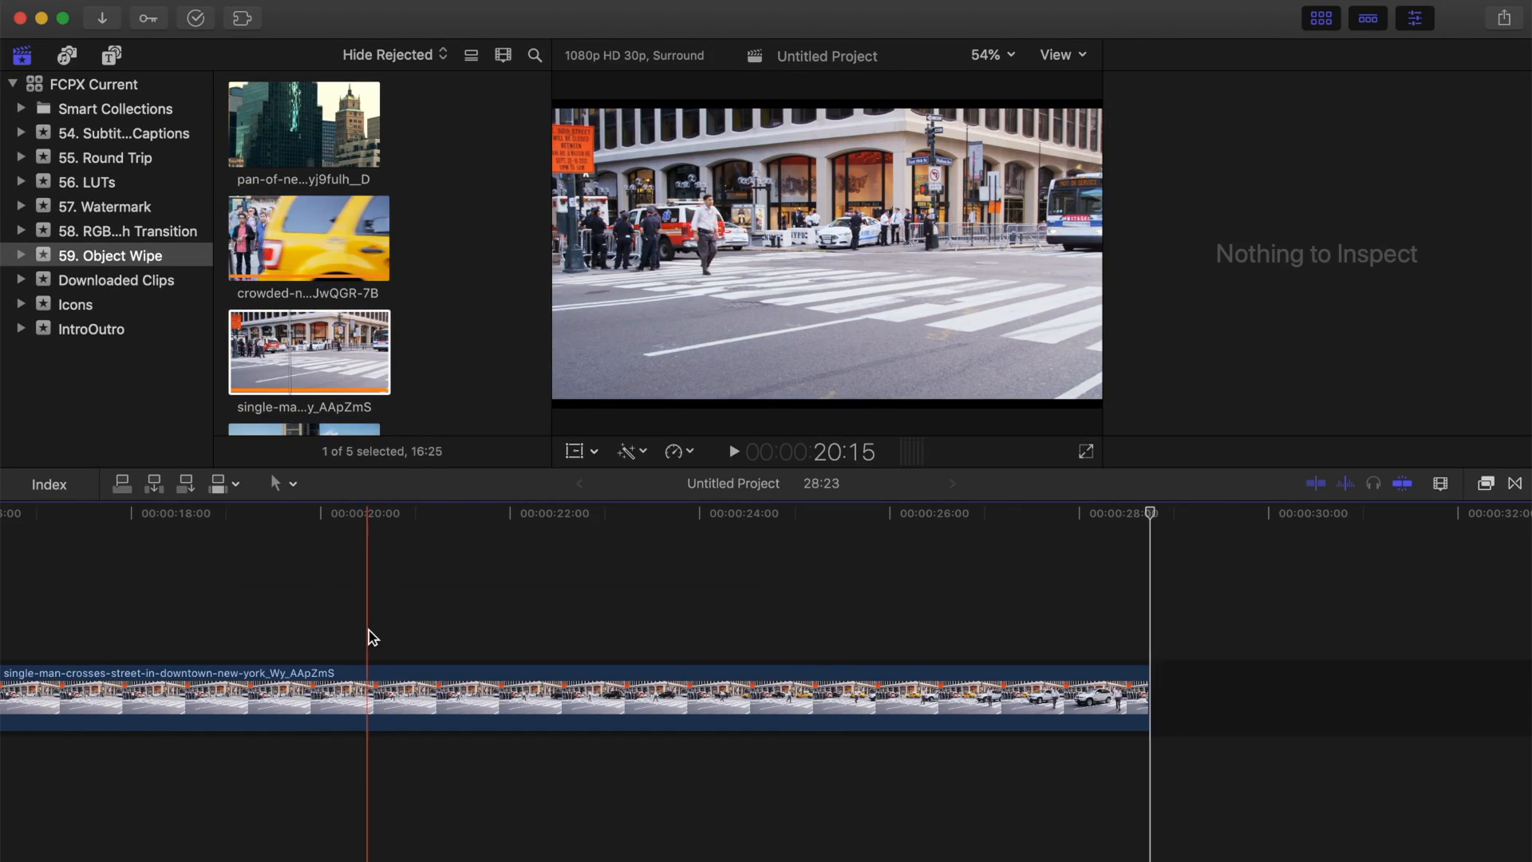
- Connect the crowded-street taxi clip above the street-crossing clip at the taxi's entry and select it
key(v)
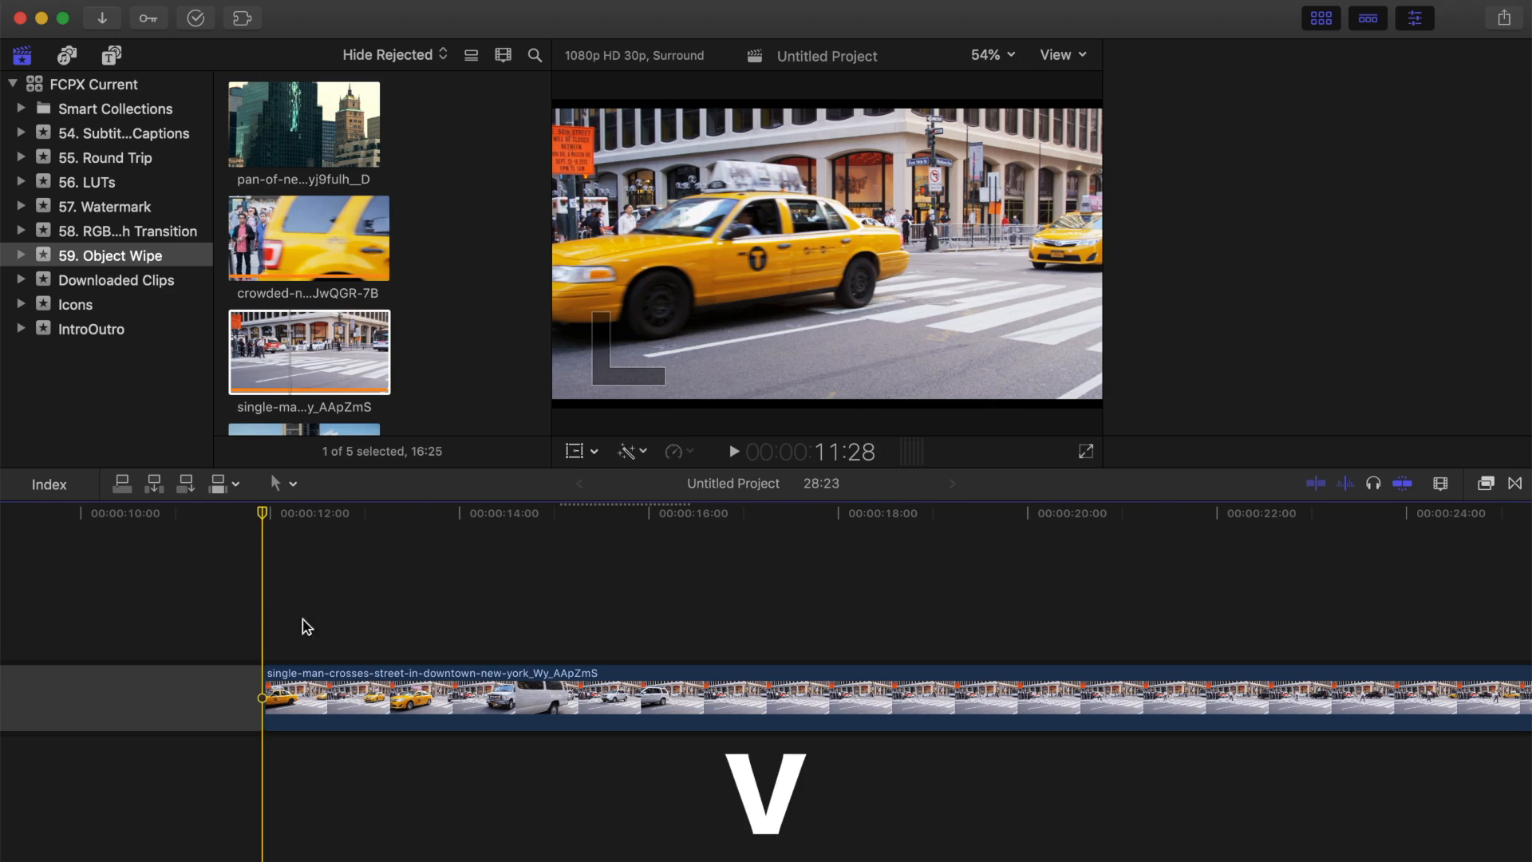
click(344, 696)
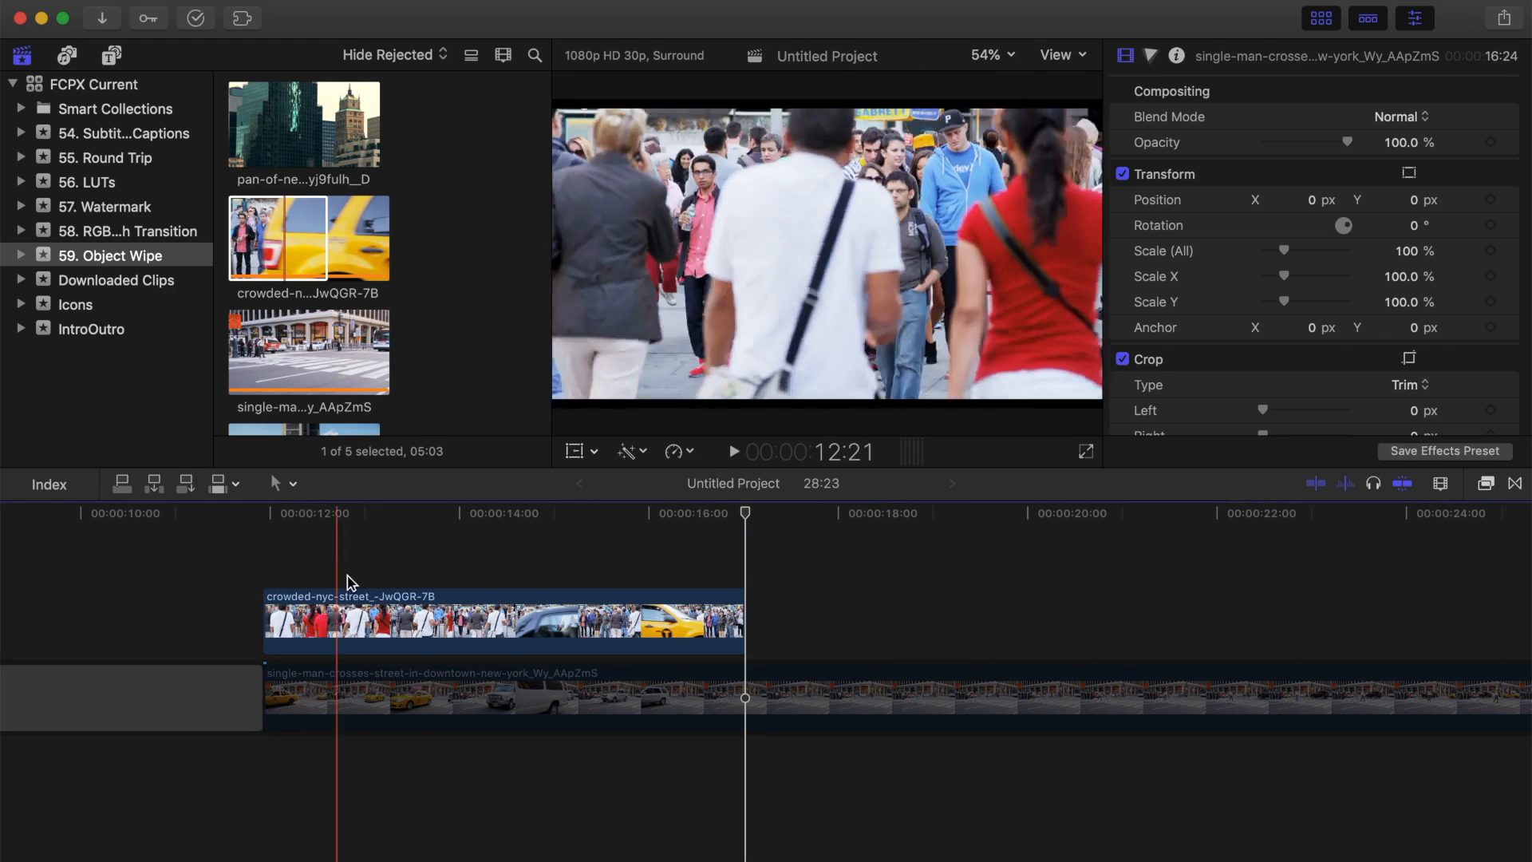
click(651, 512)
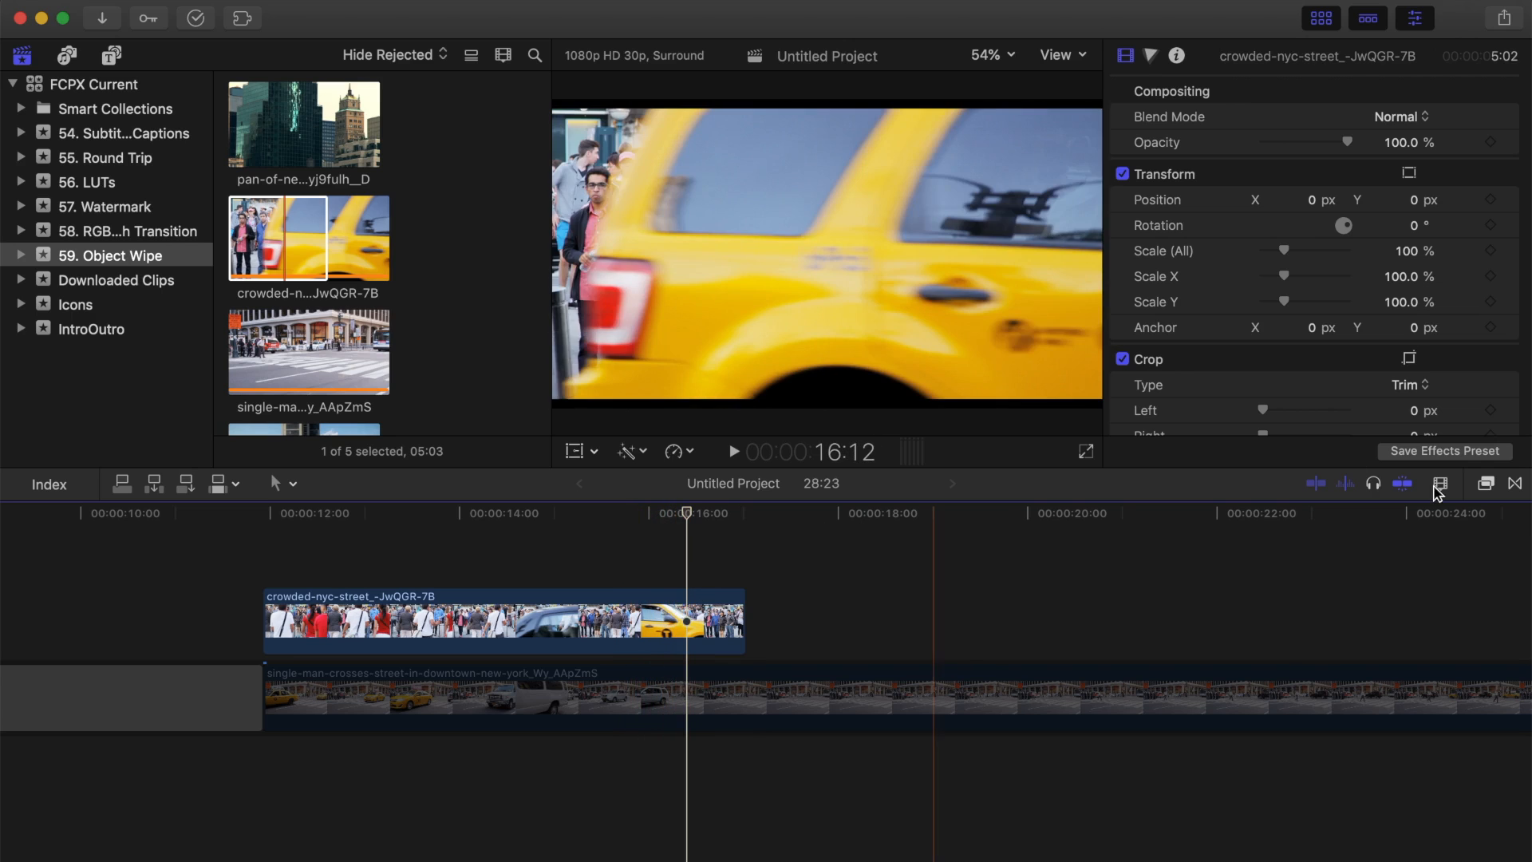
- Apply the Draw Mask effect from the Masks category to the taxi clip
click(1437, 487)
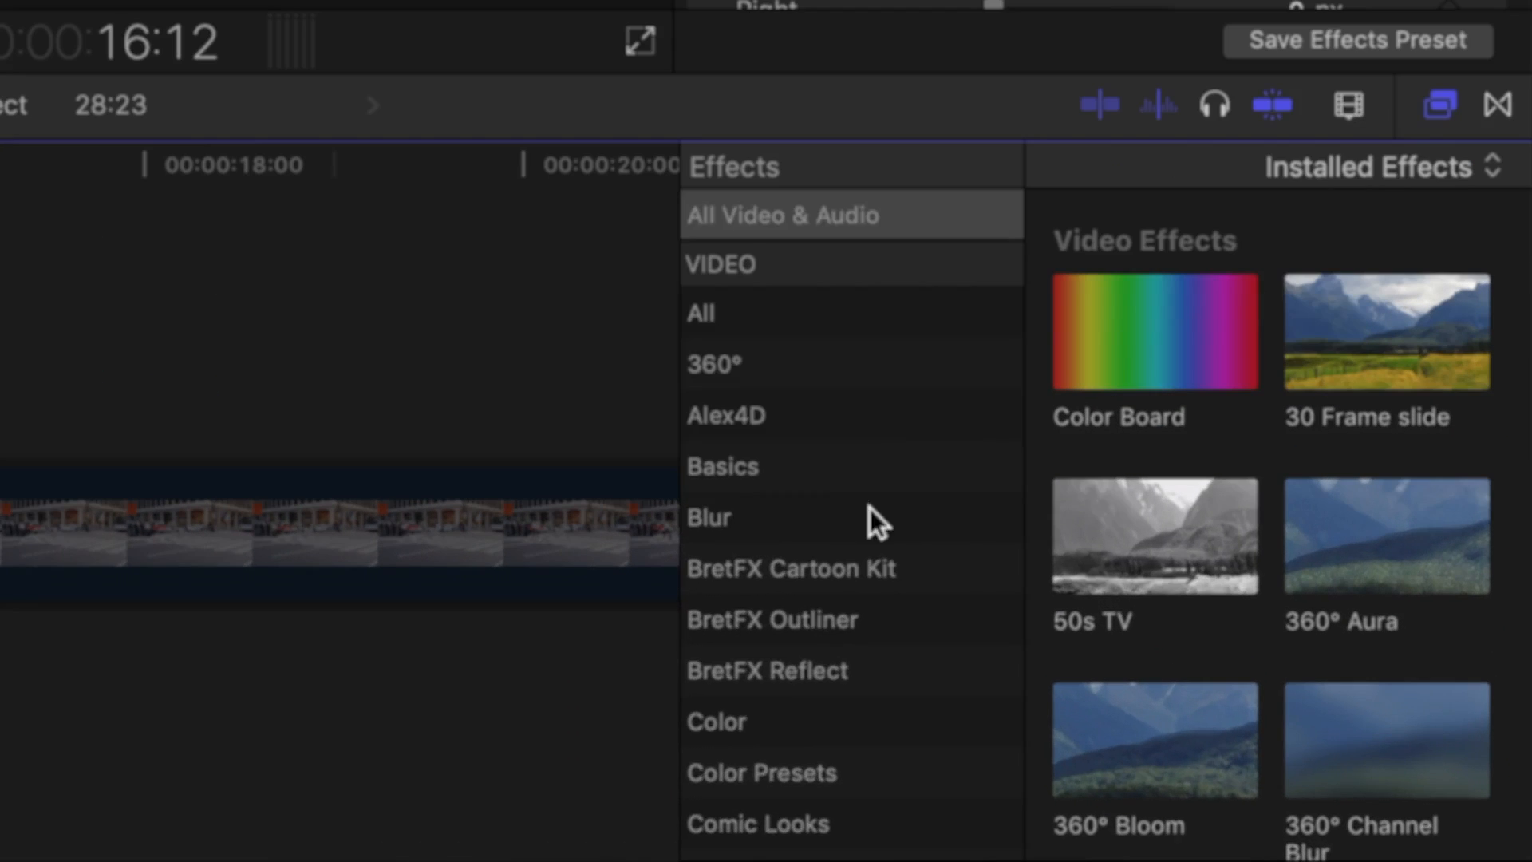
click(721, 491)
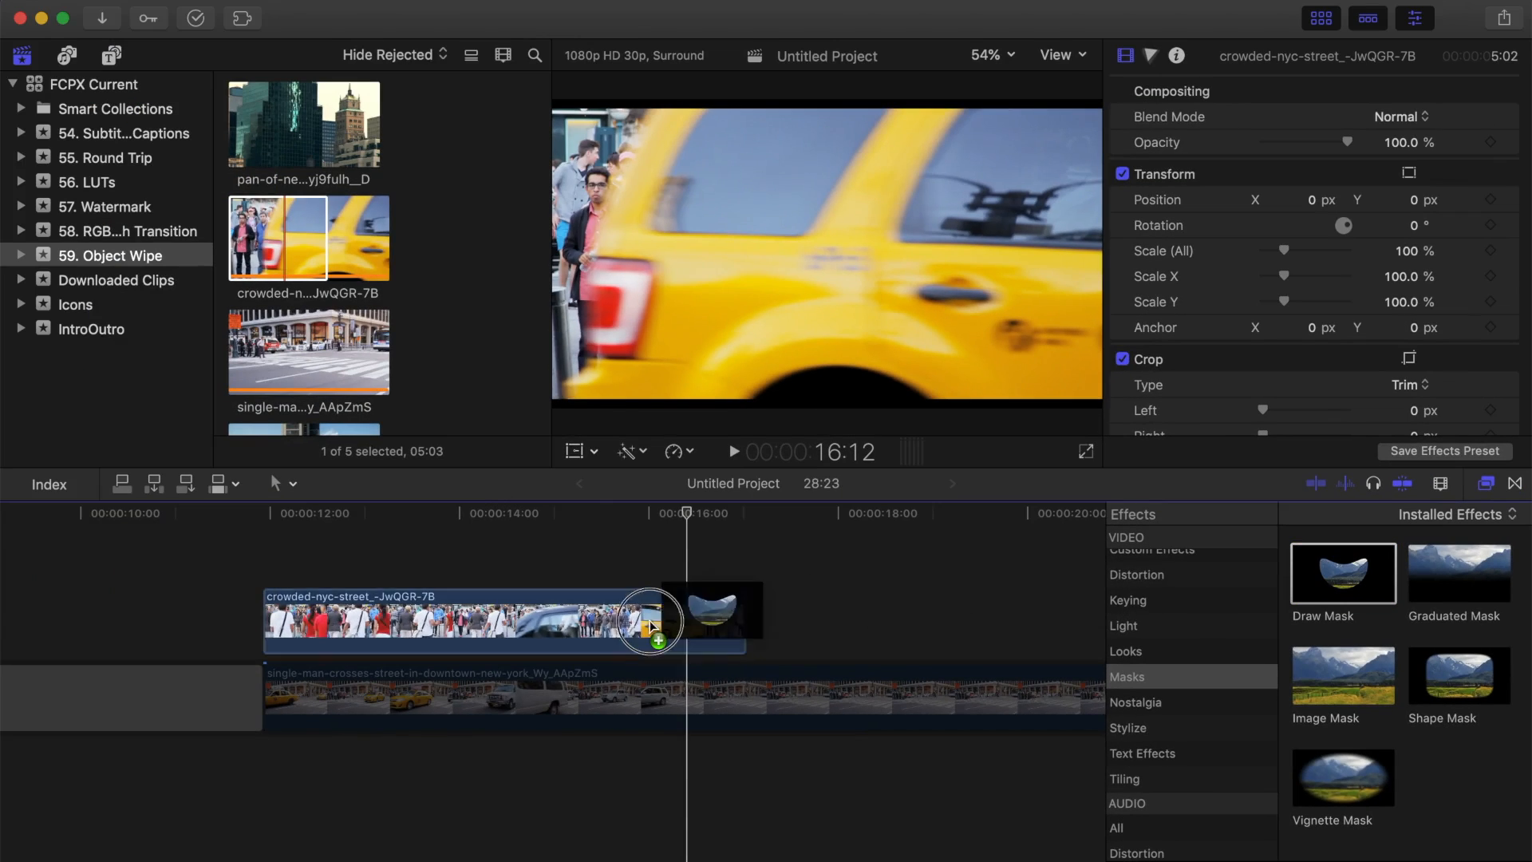
double_click(1342, 573)
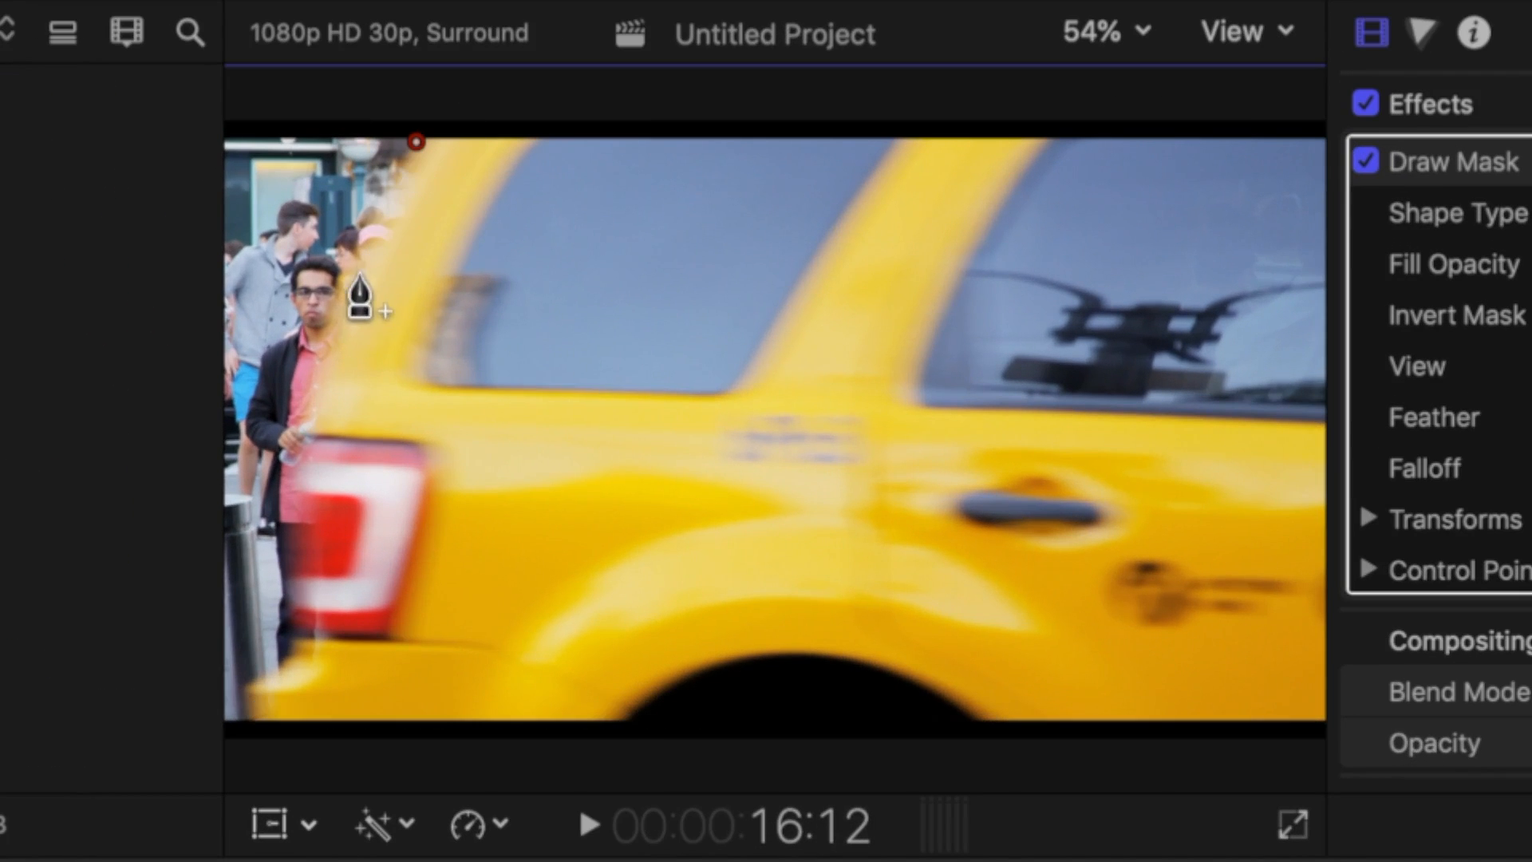
- Trace mask points along the taxi's rear edge at 25% zoom and close the shape outside the frame
click(318, 358)
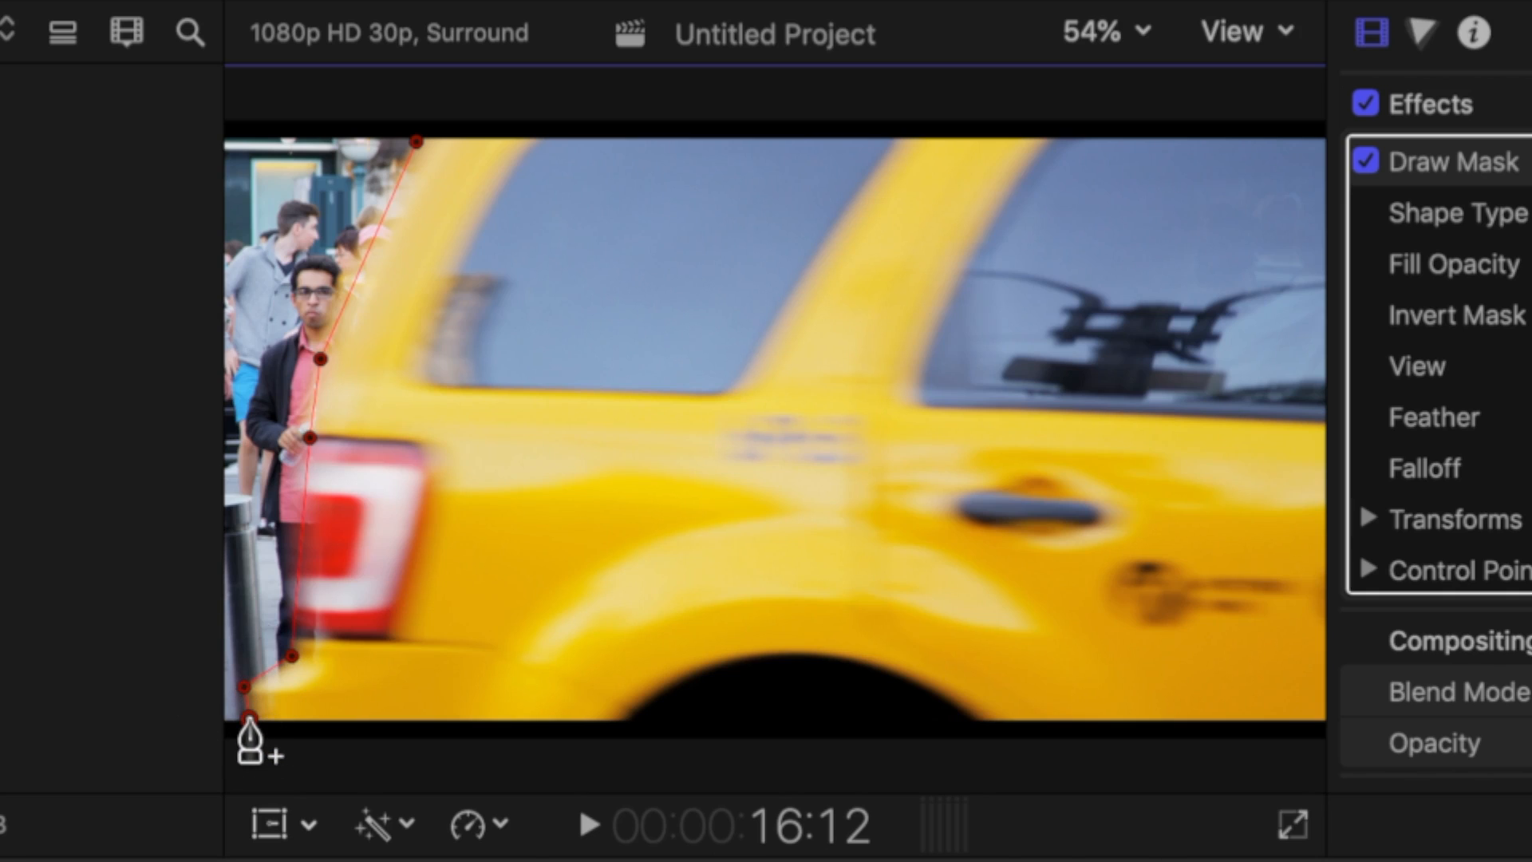
click(1103, 32)
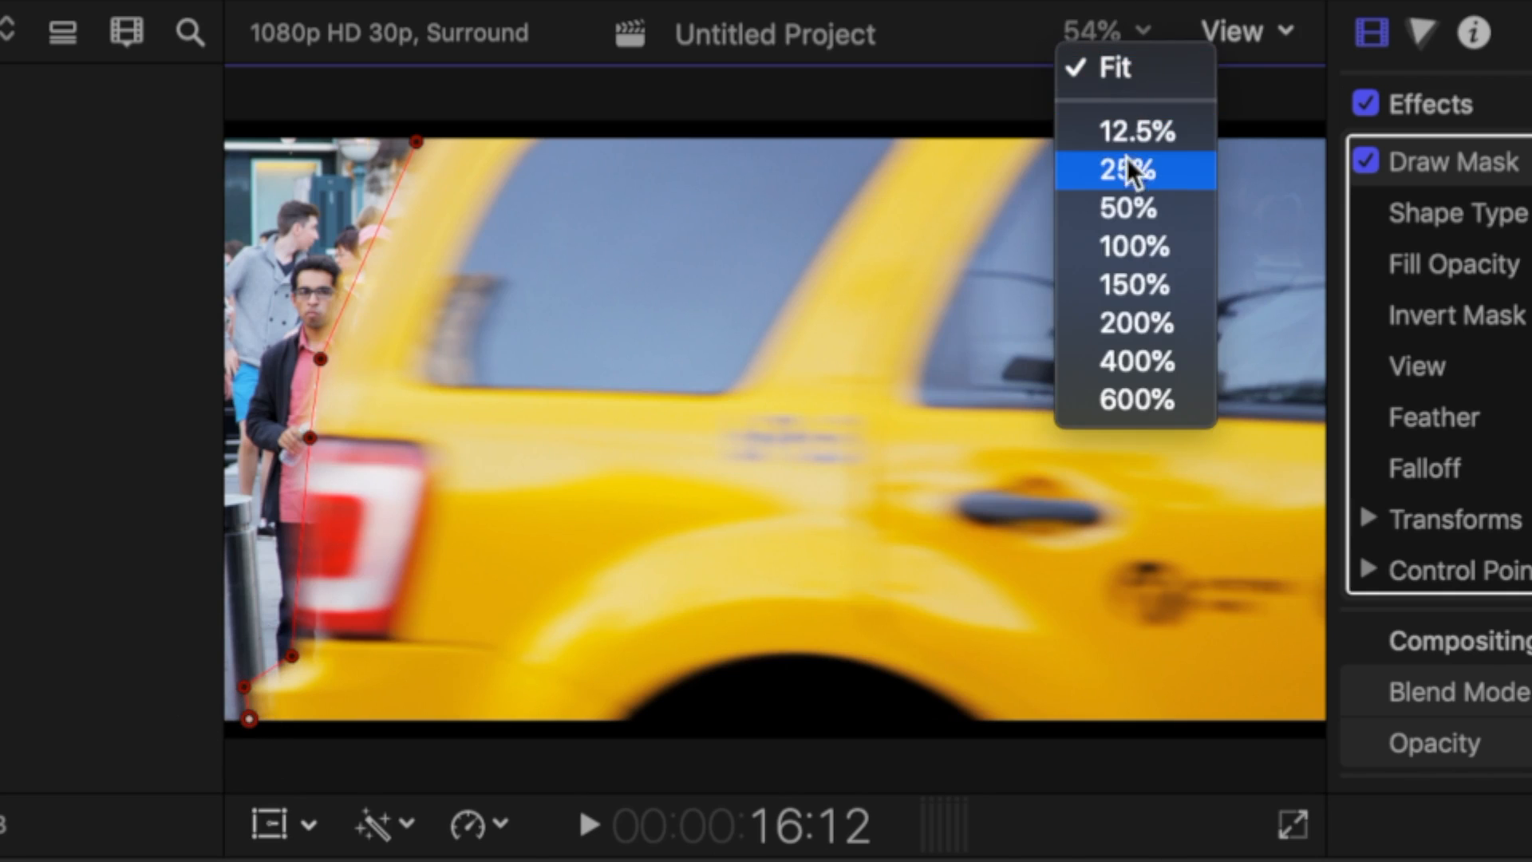
click(1131, 169)
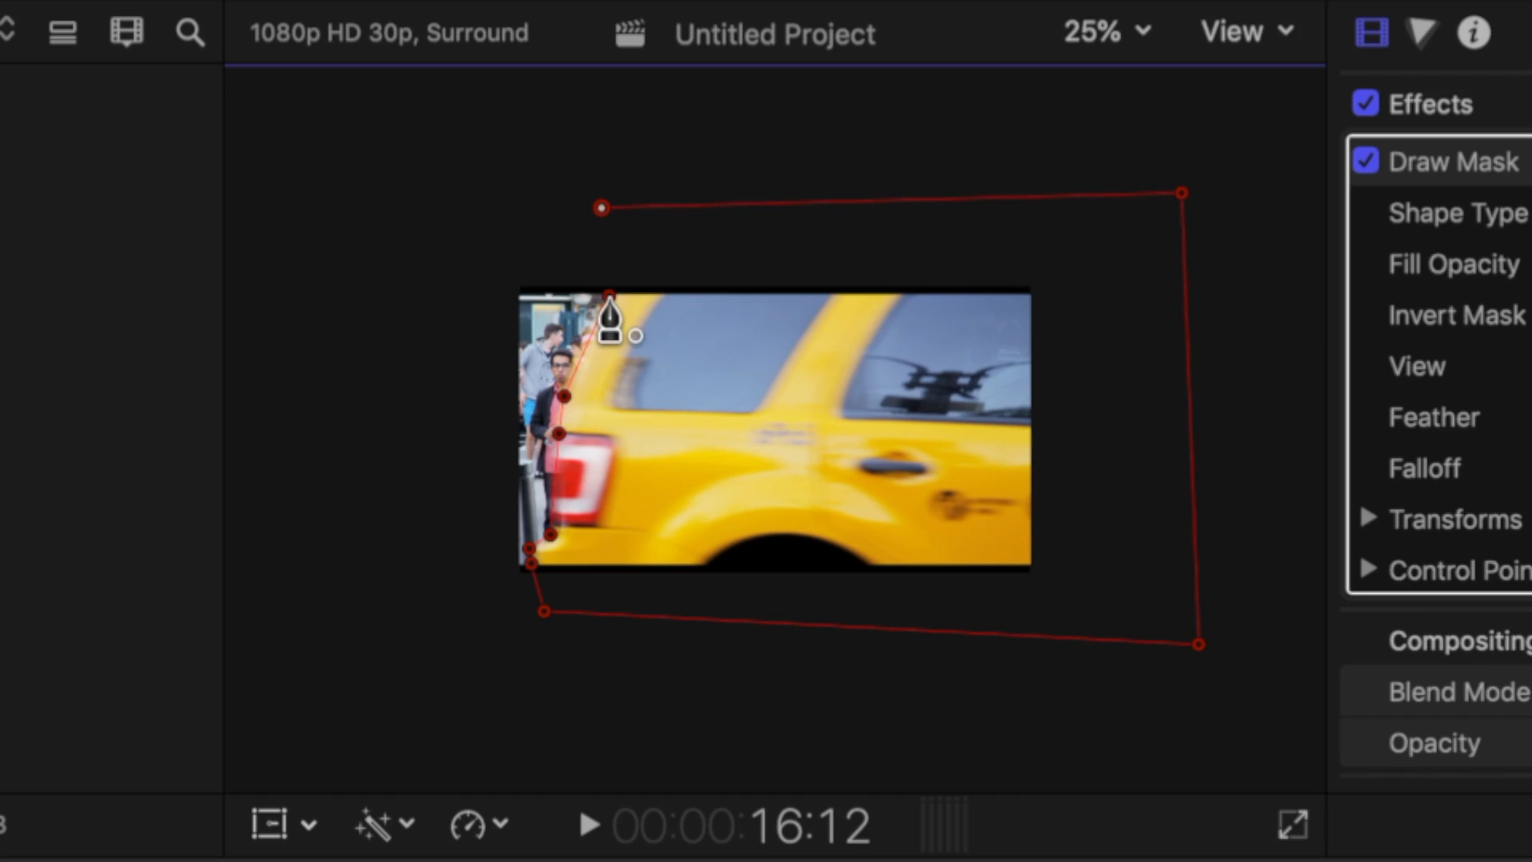
drag(603, 207, 603, 182)
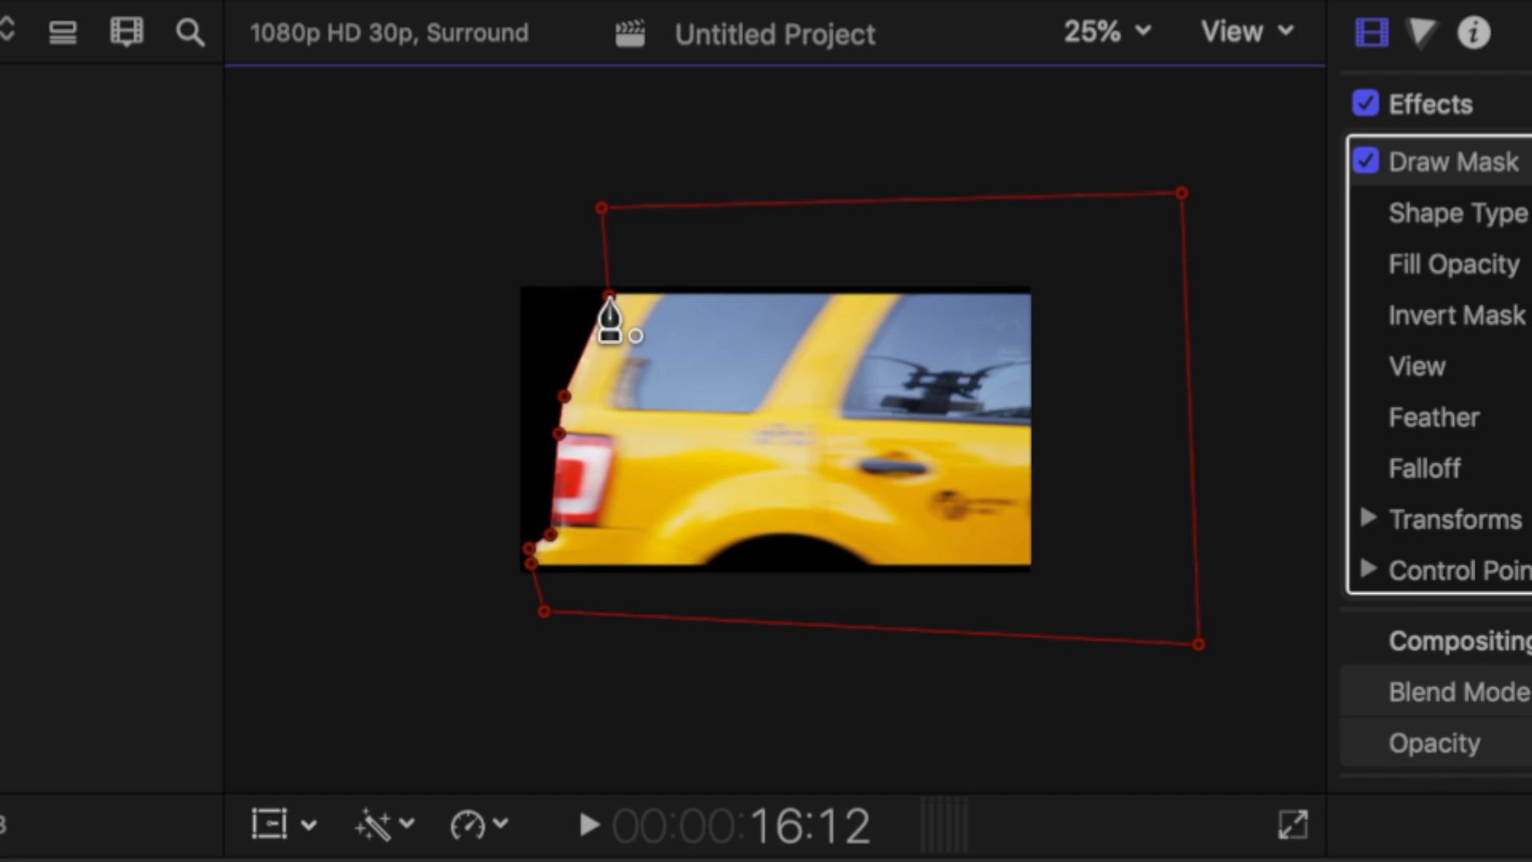
mouse_move(1142, 88)
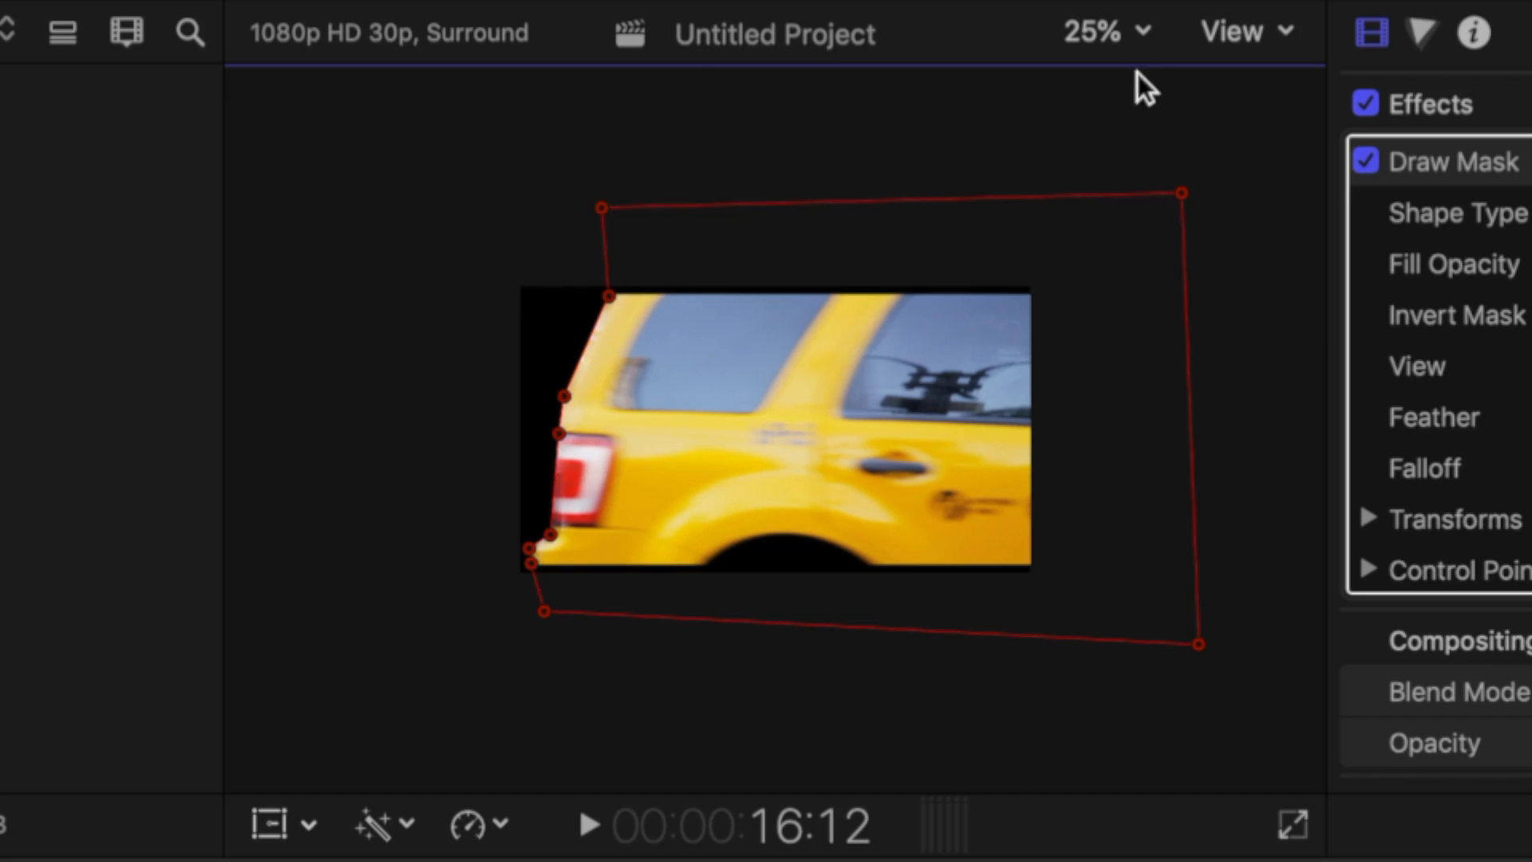
click(1099, 32)
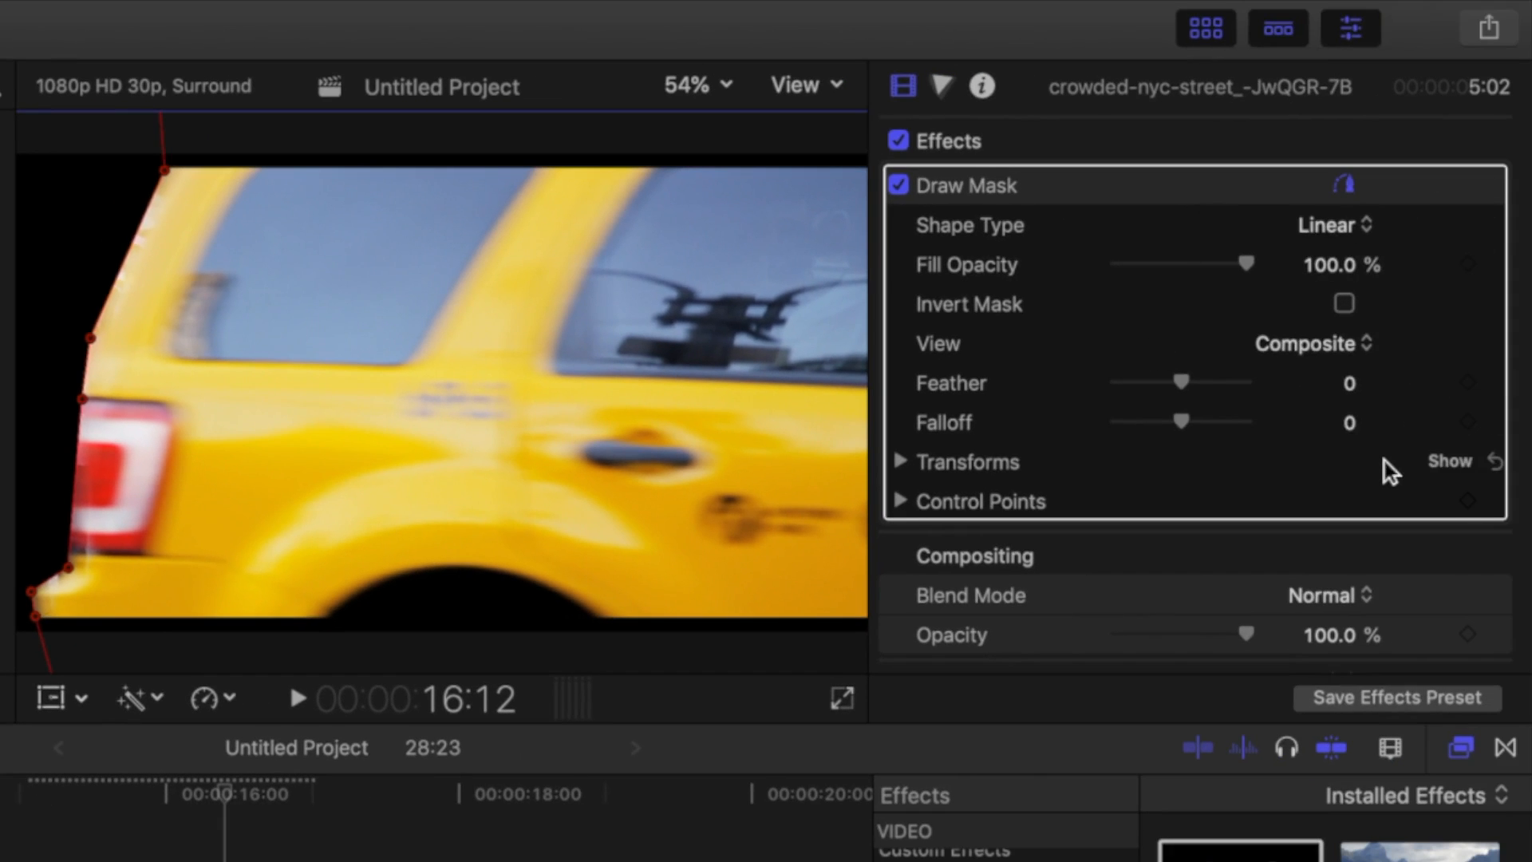
mouse_move(1468, 501)
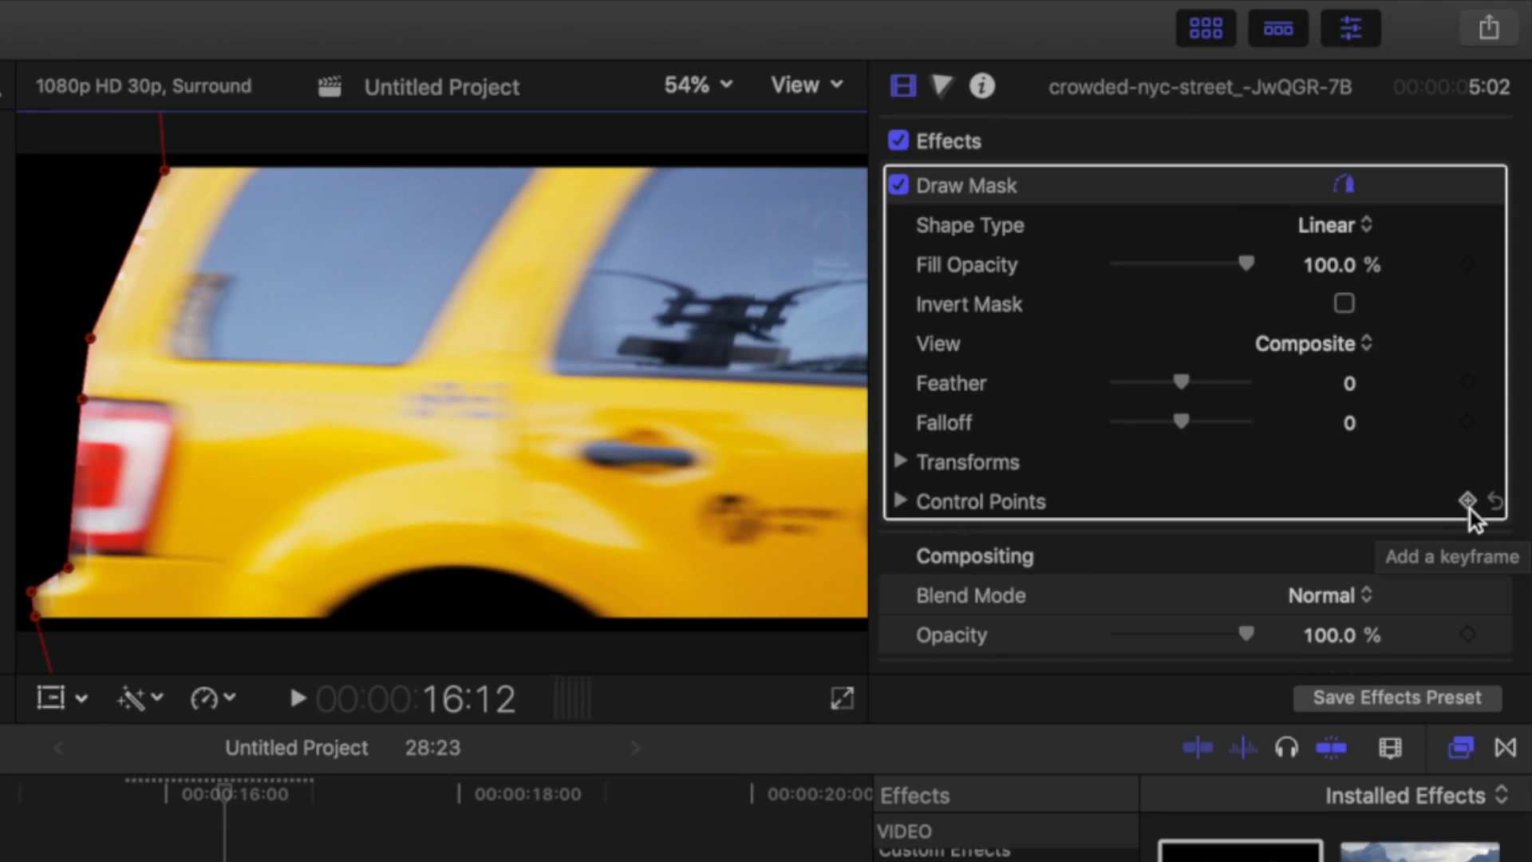
- Keyframe the Draw Mask's control points so the shape can follow the moving taxi
click(1468, 501)
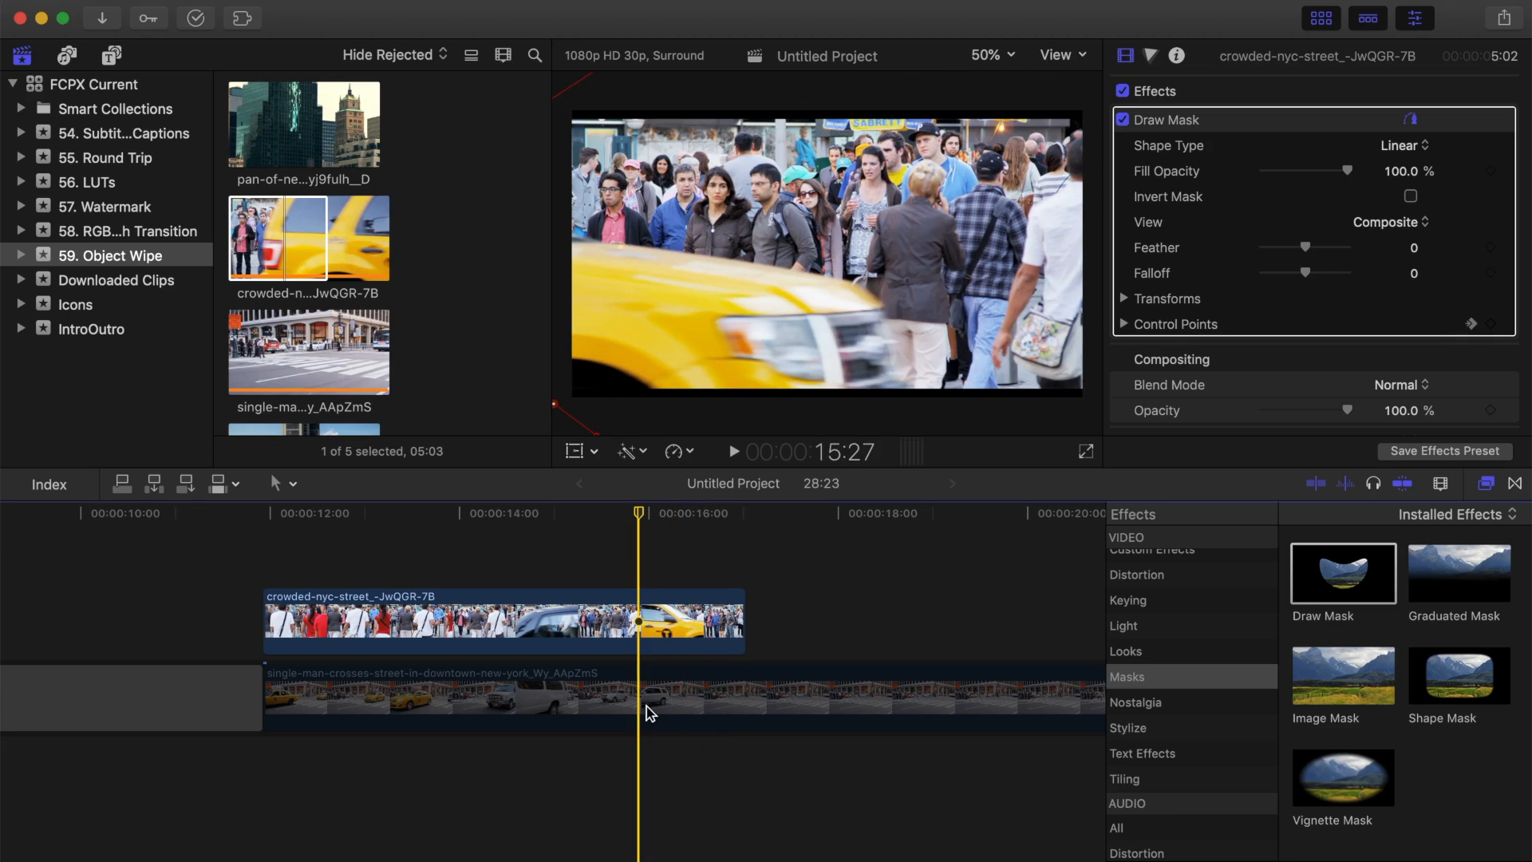
- Deselect the taxi clip and park the playhead past the end of the masked taxi clip
click(644, 697)
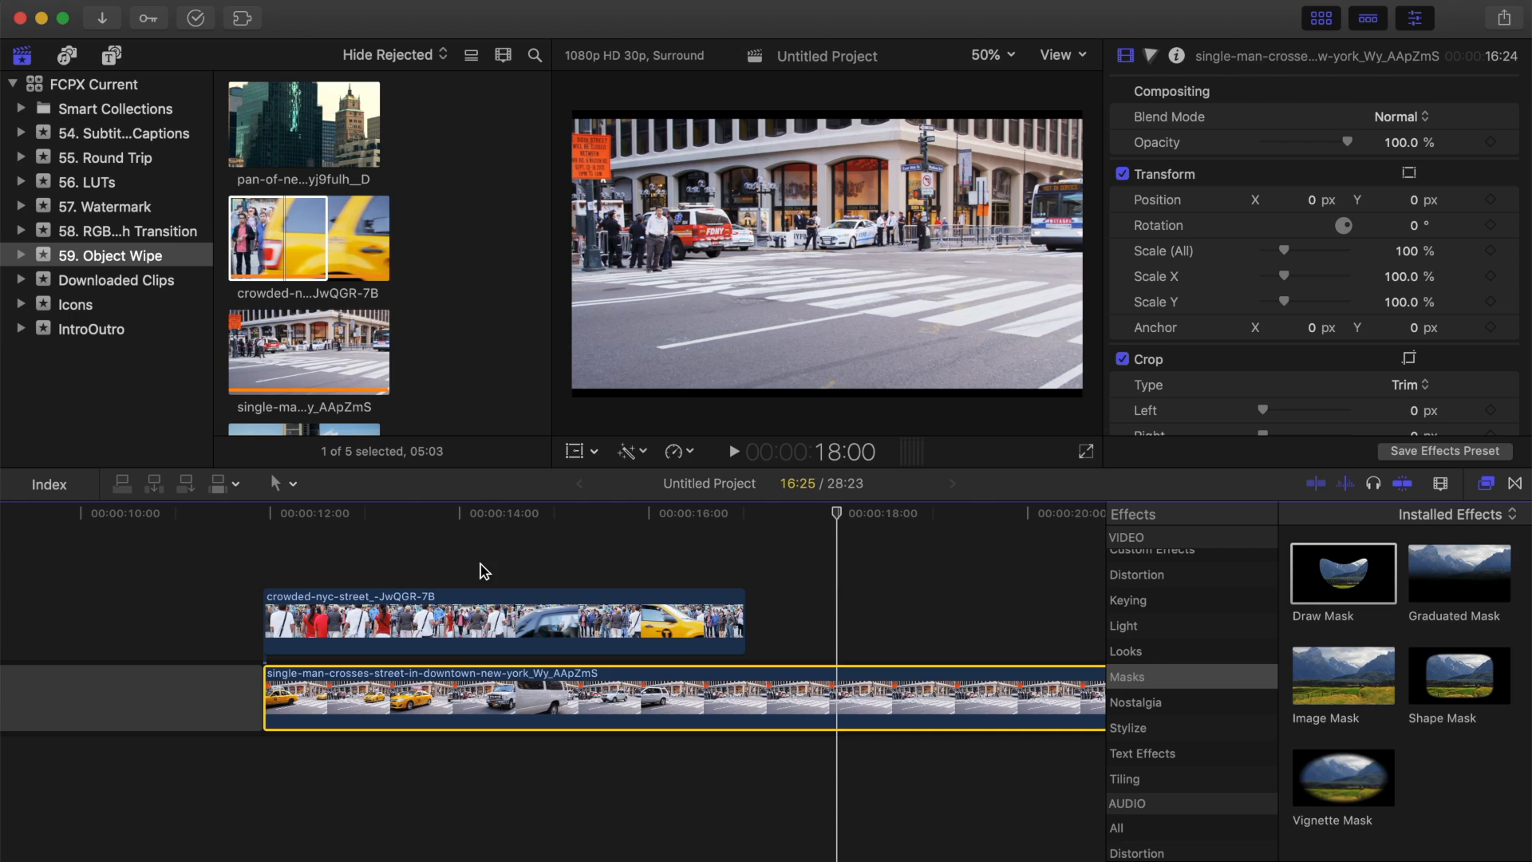
scroll(right, 3)
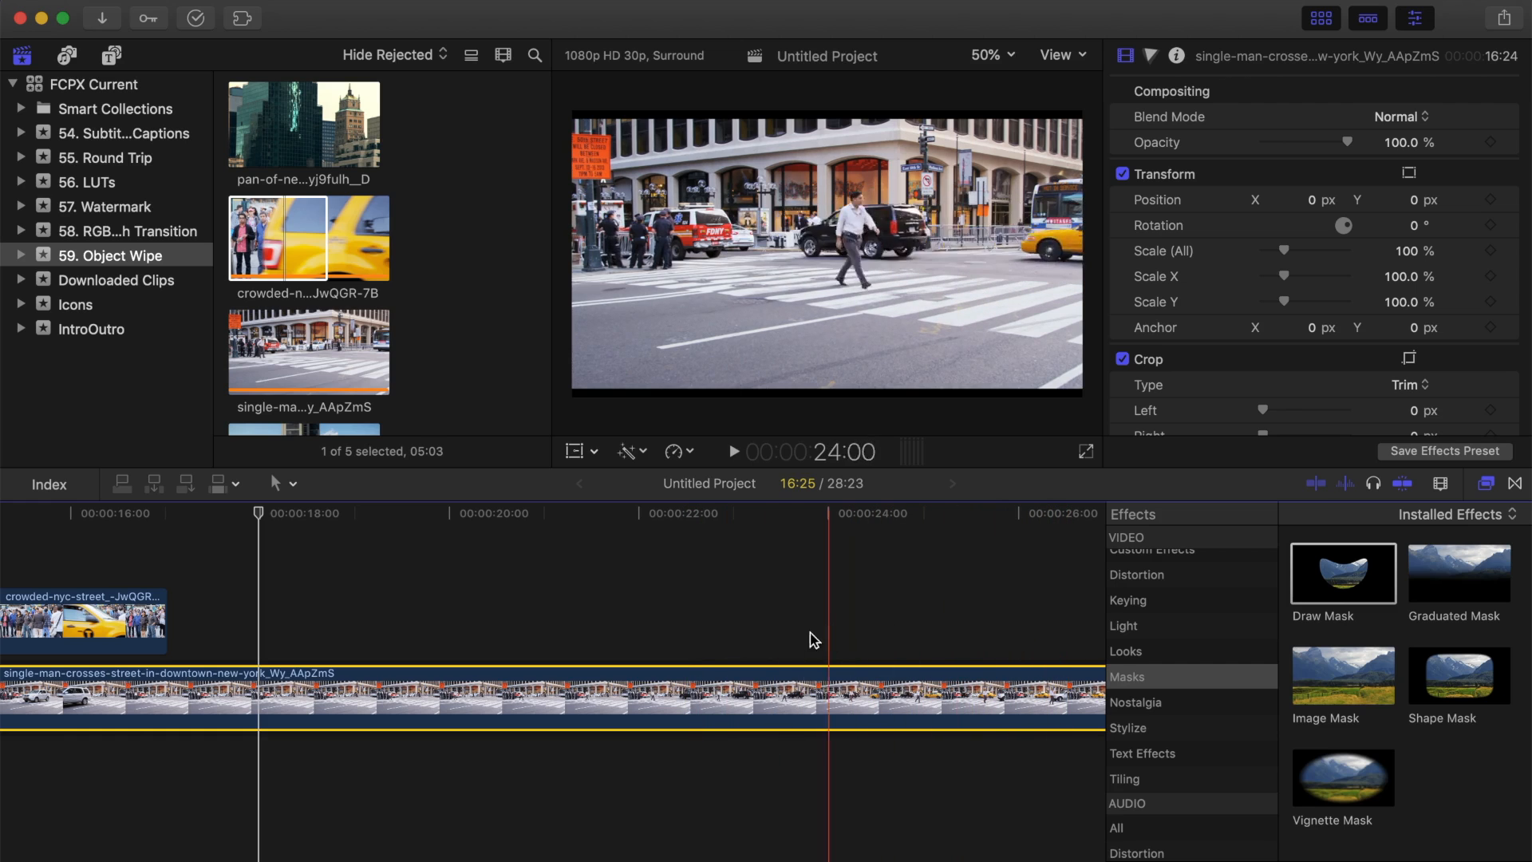
click(478, 625)
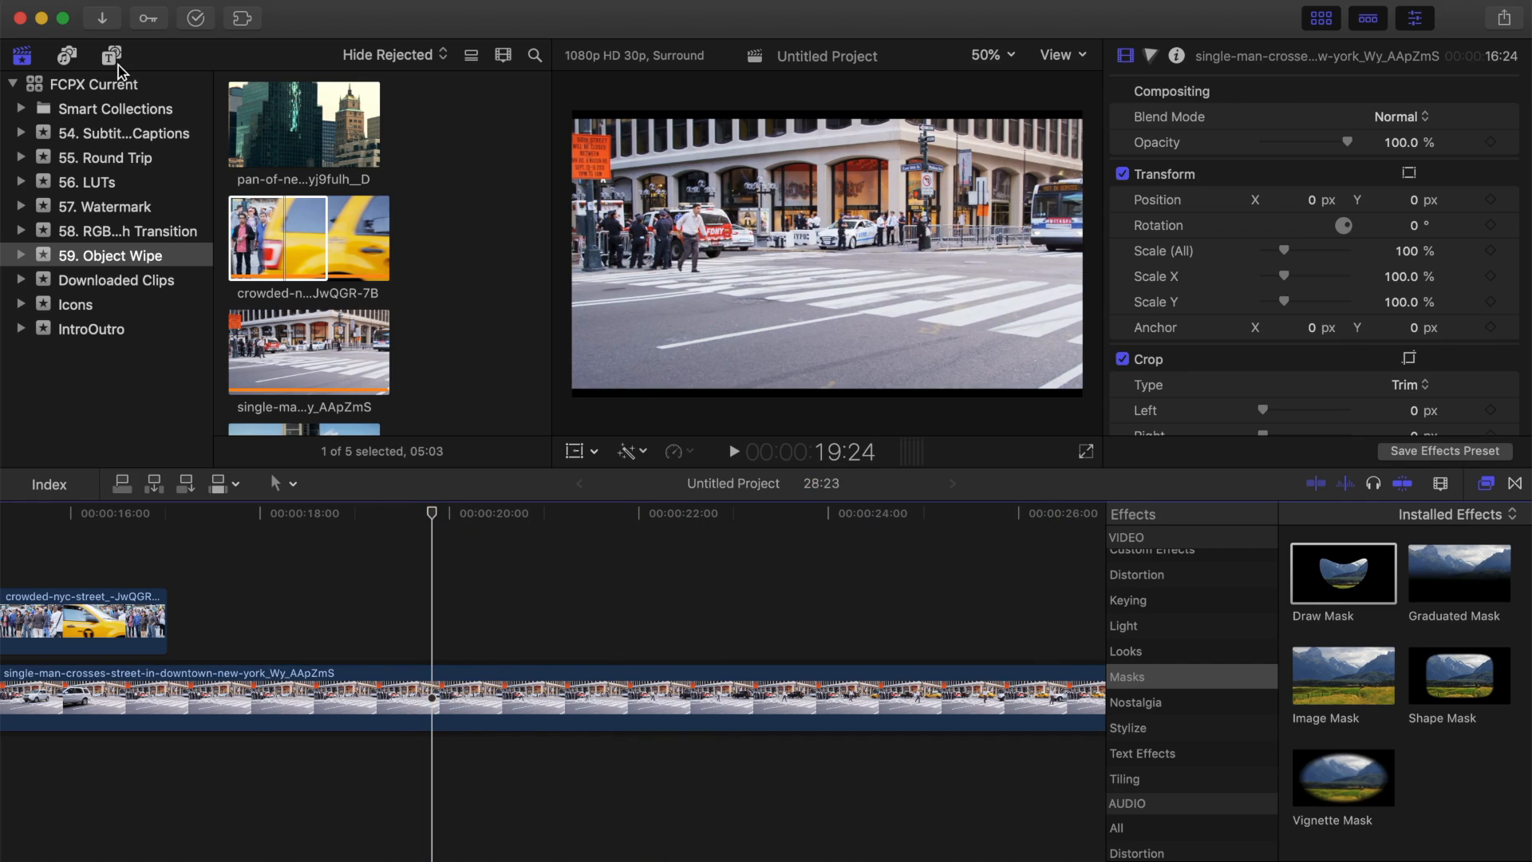
- Add a Basic Title reading TITLE WIPE in Hiragino Kaku Gothic Std W8 at size 138
click(112, 54)
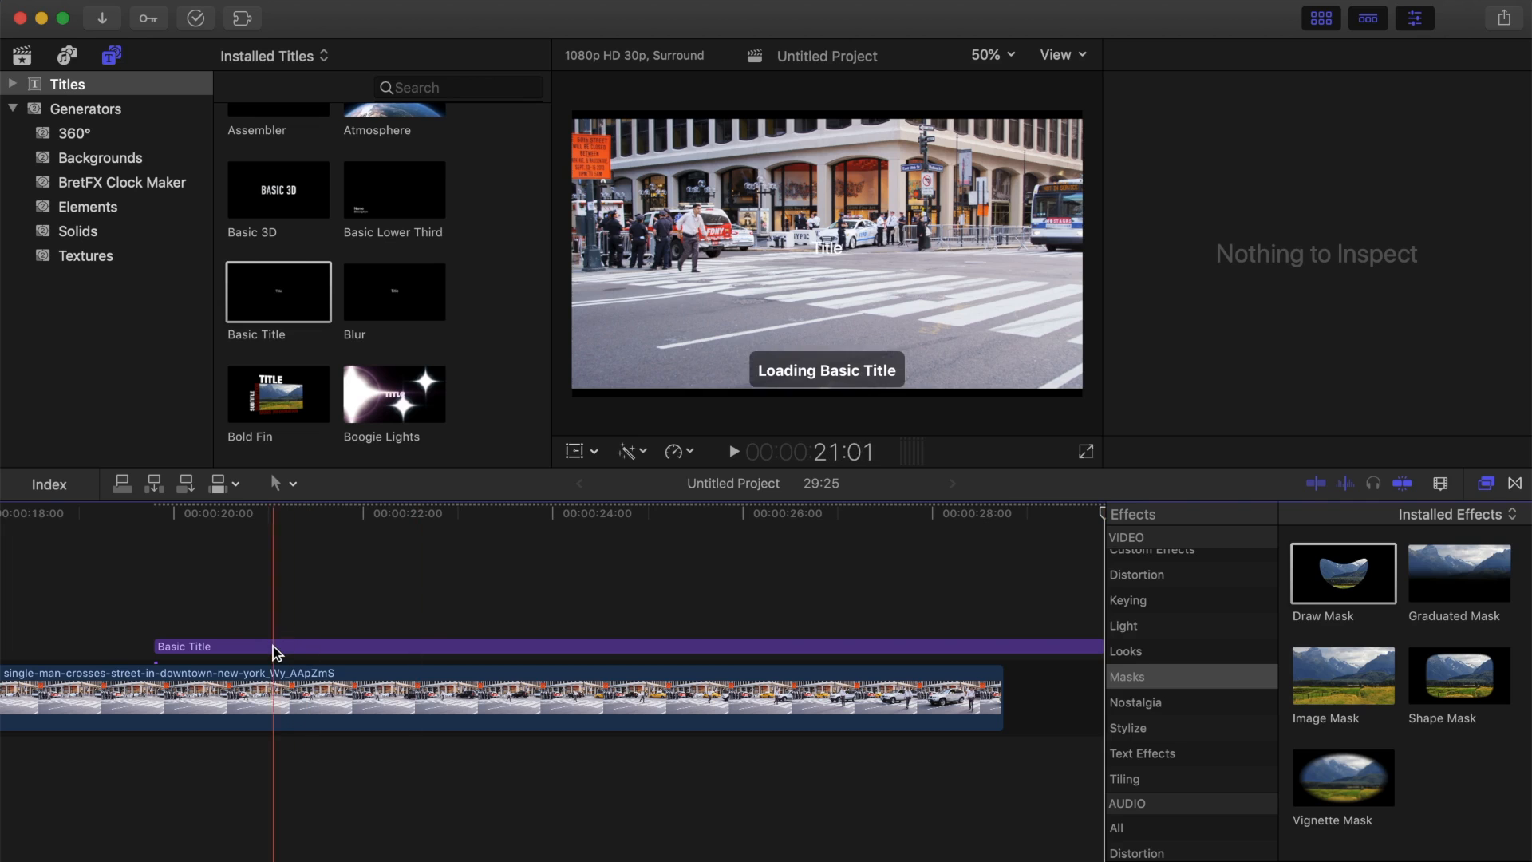
click(215, 646)
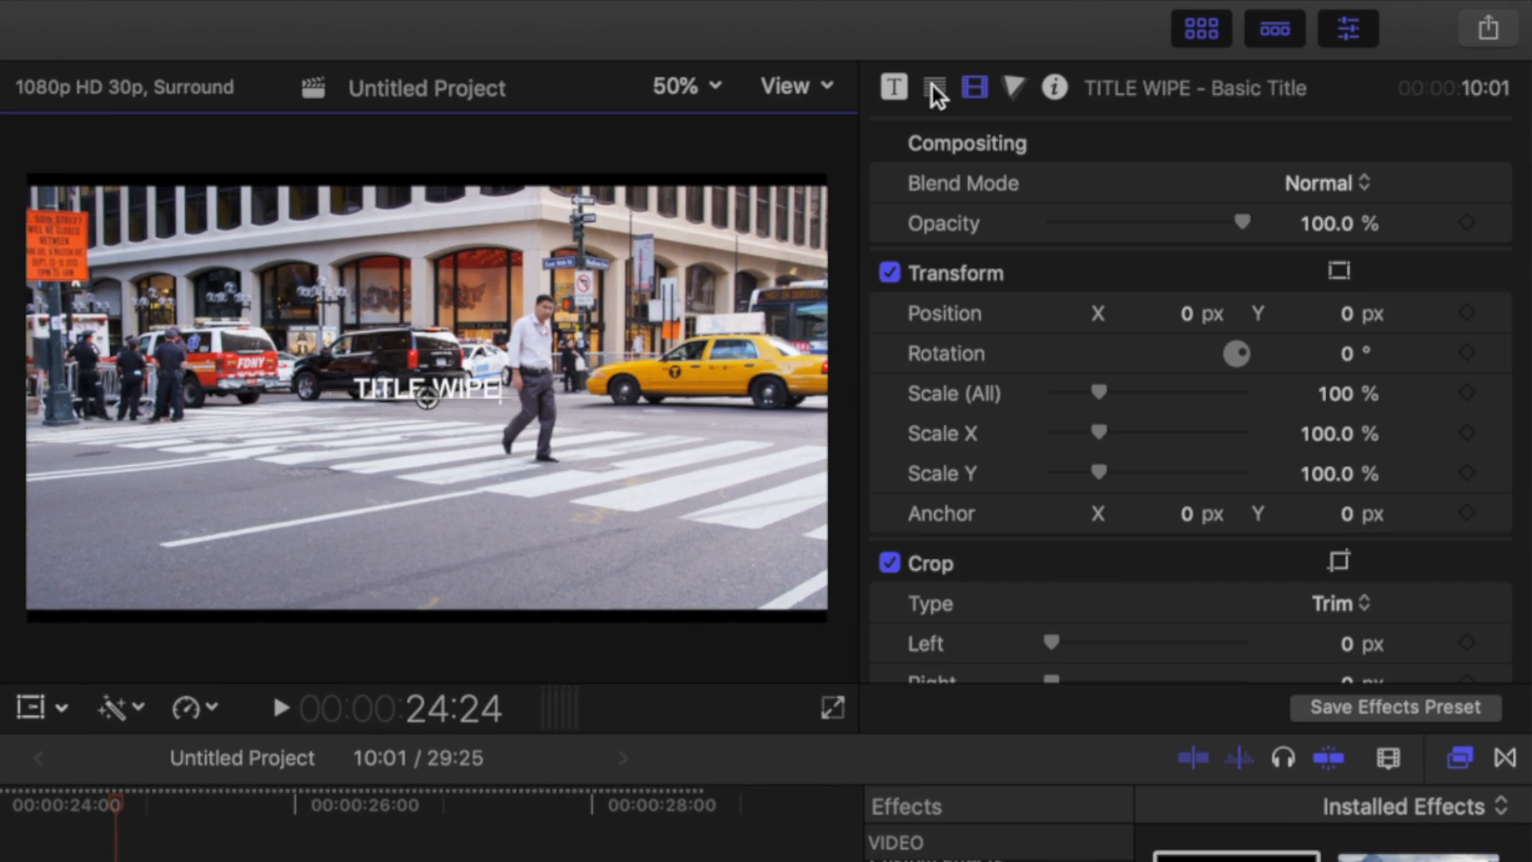
click(930, 88)
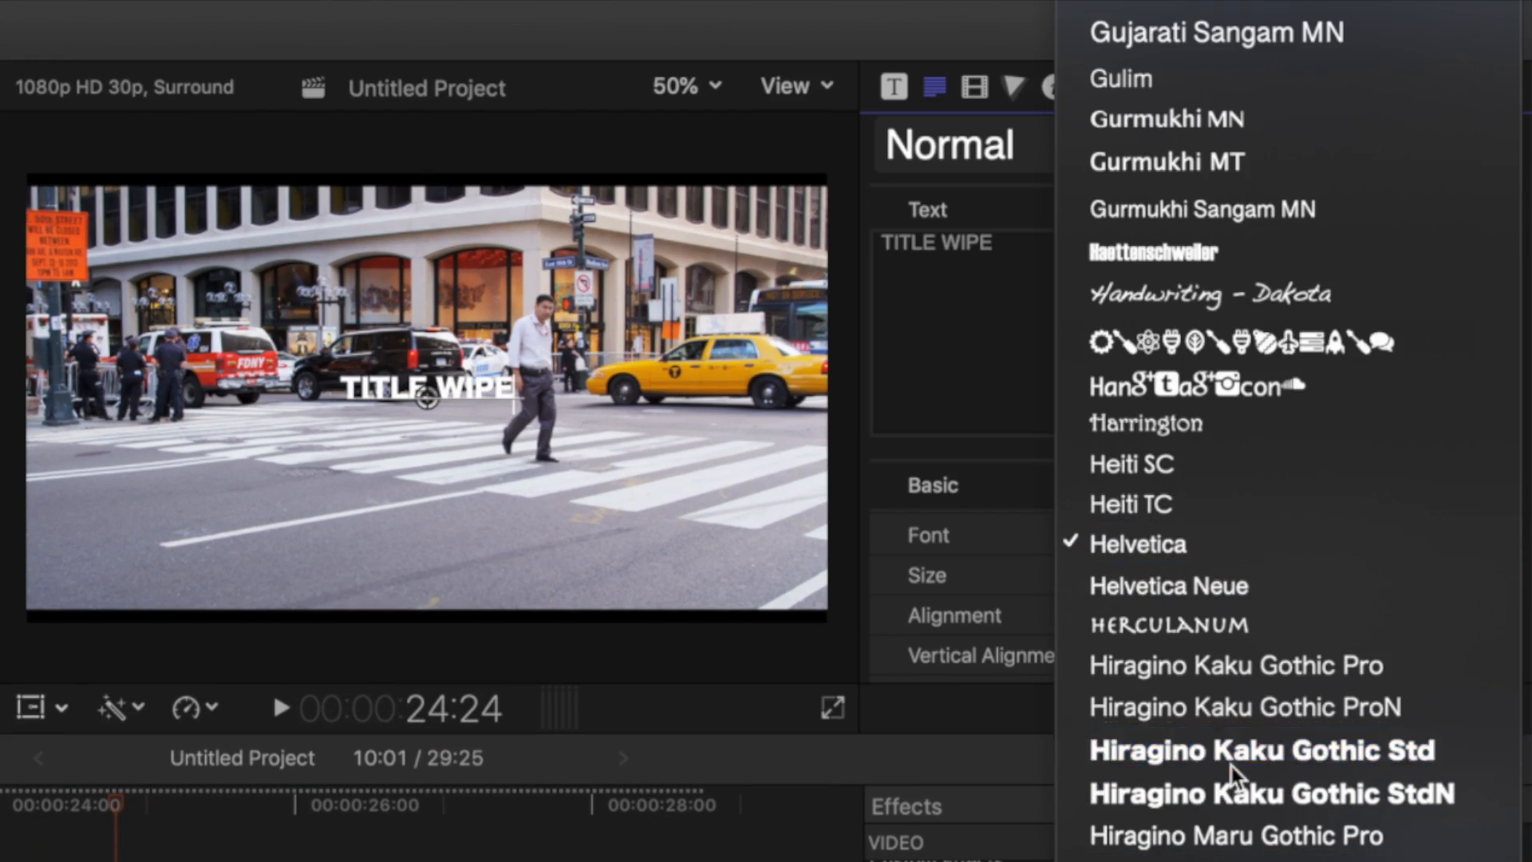
click(1259, 750)
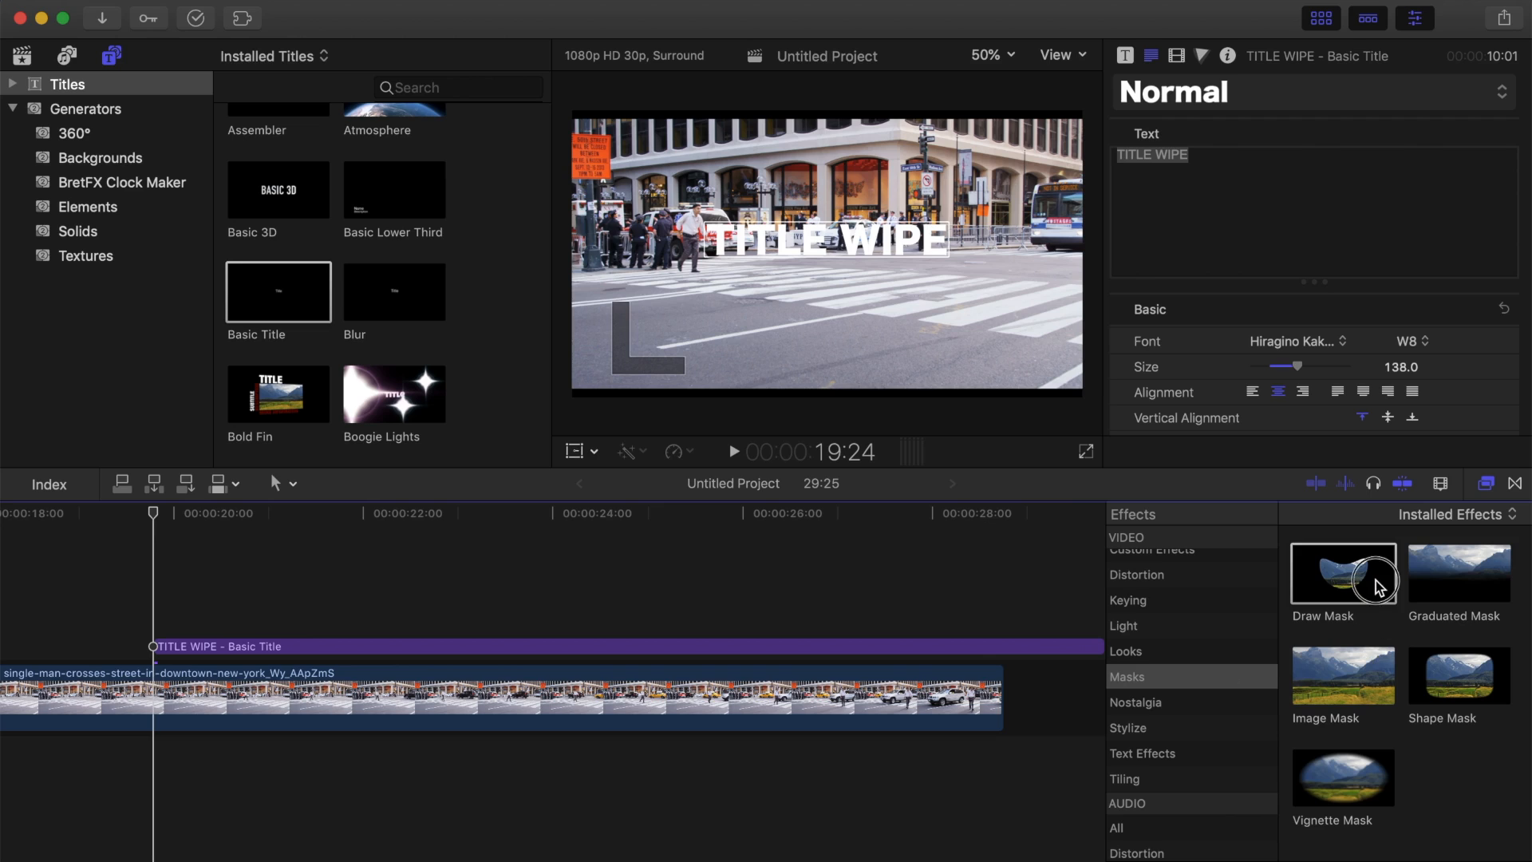
- Put a Draw Mask on the TITLE WIPE title, move to 20:16 and zoom the viewer to 150%
click(586, 654)
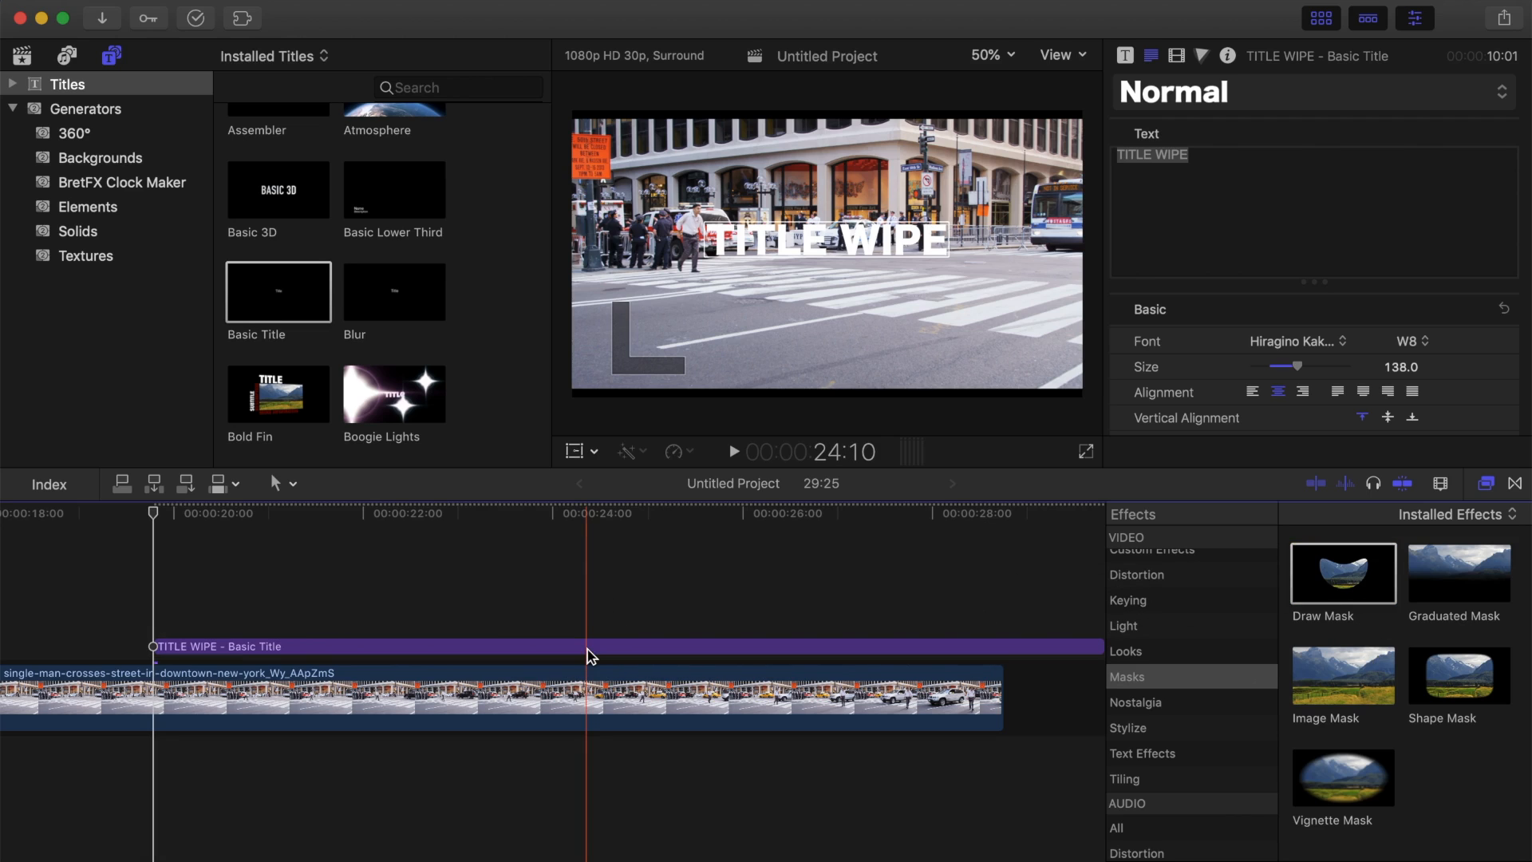
click(226, 645)
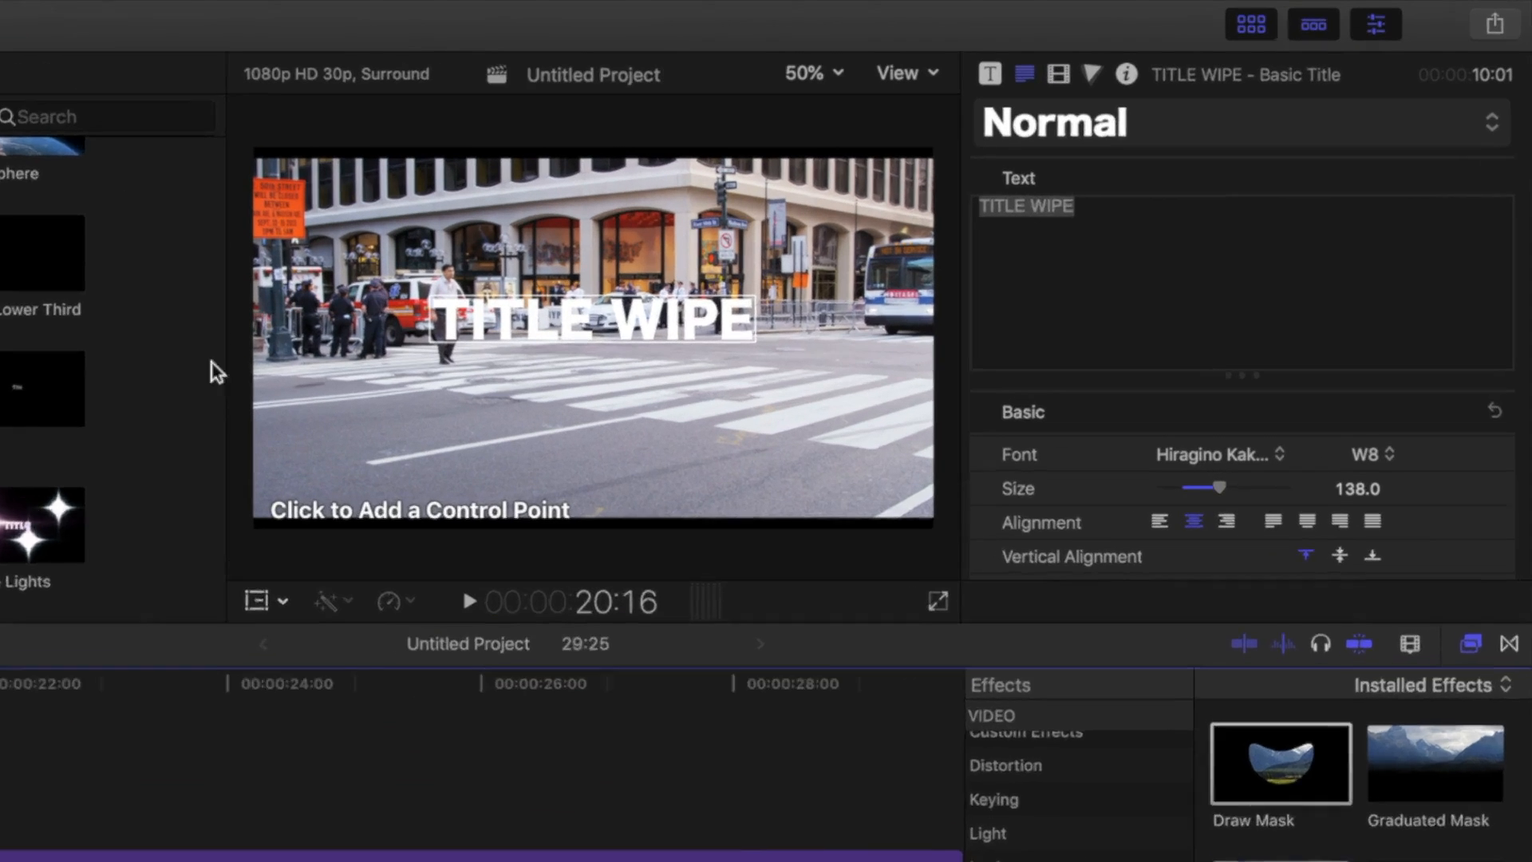
click(804, 72)
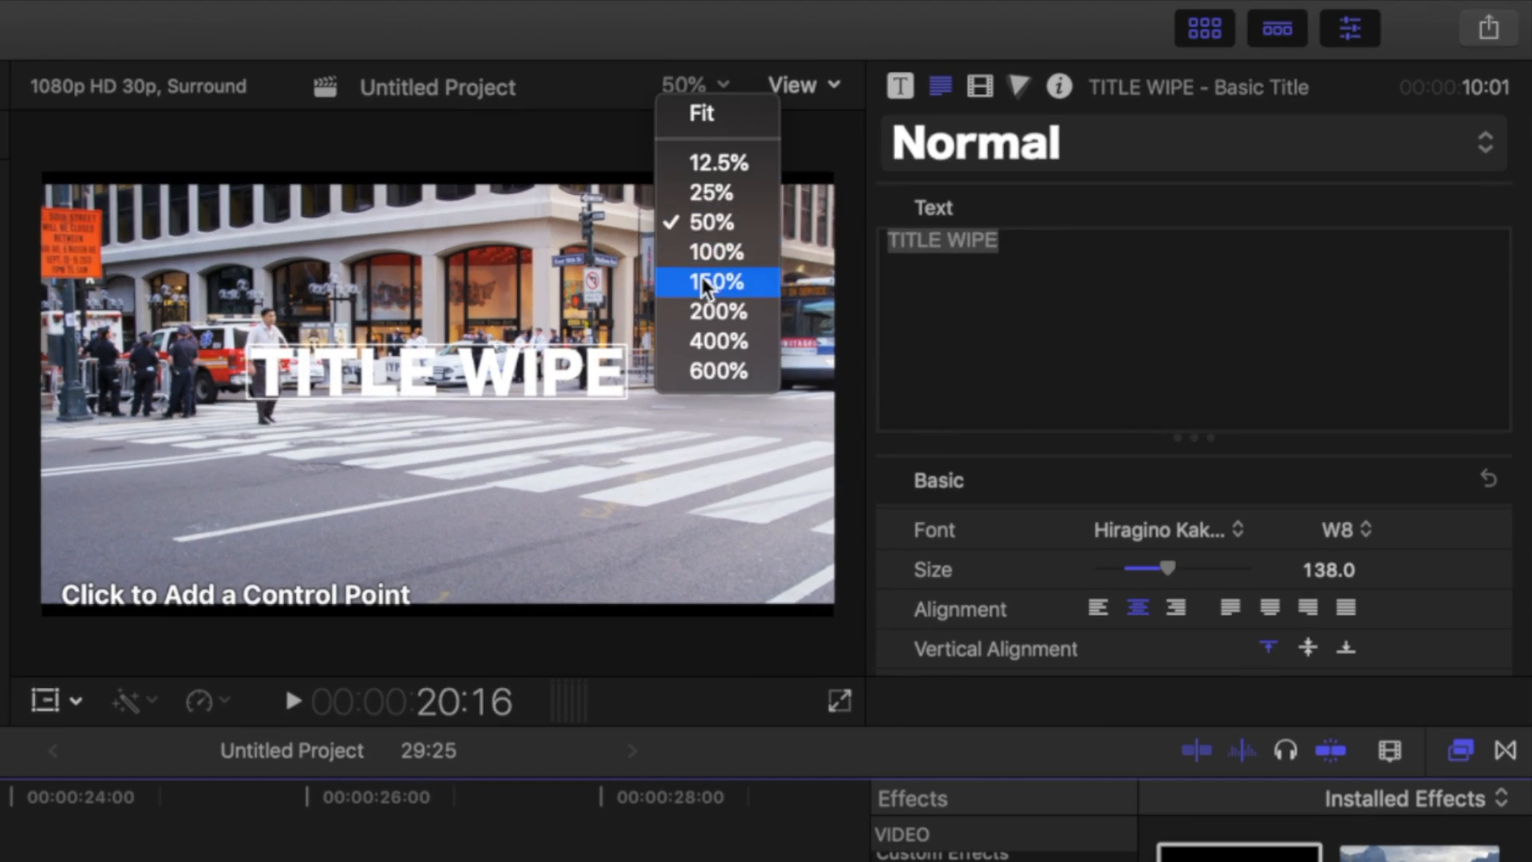
click(715, 281)
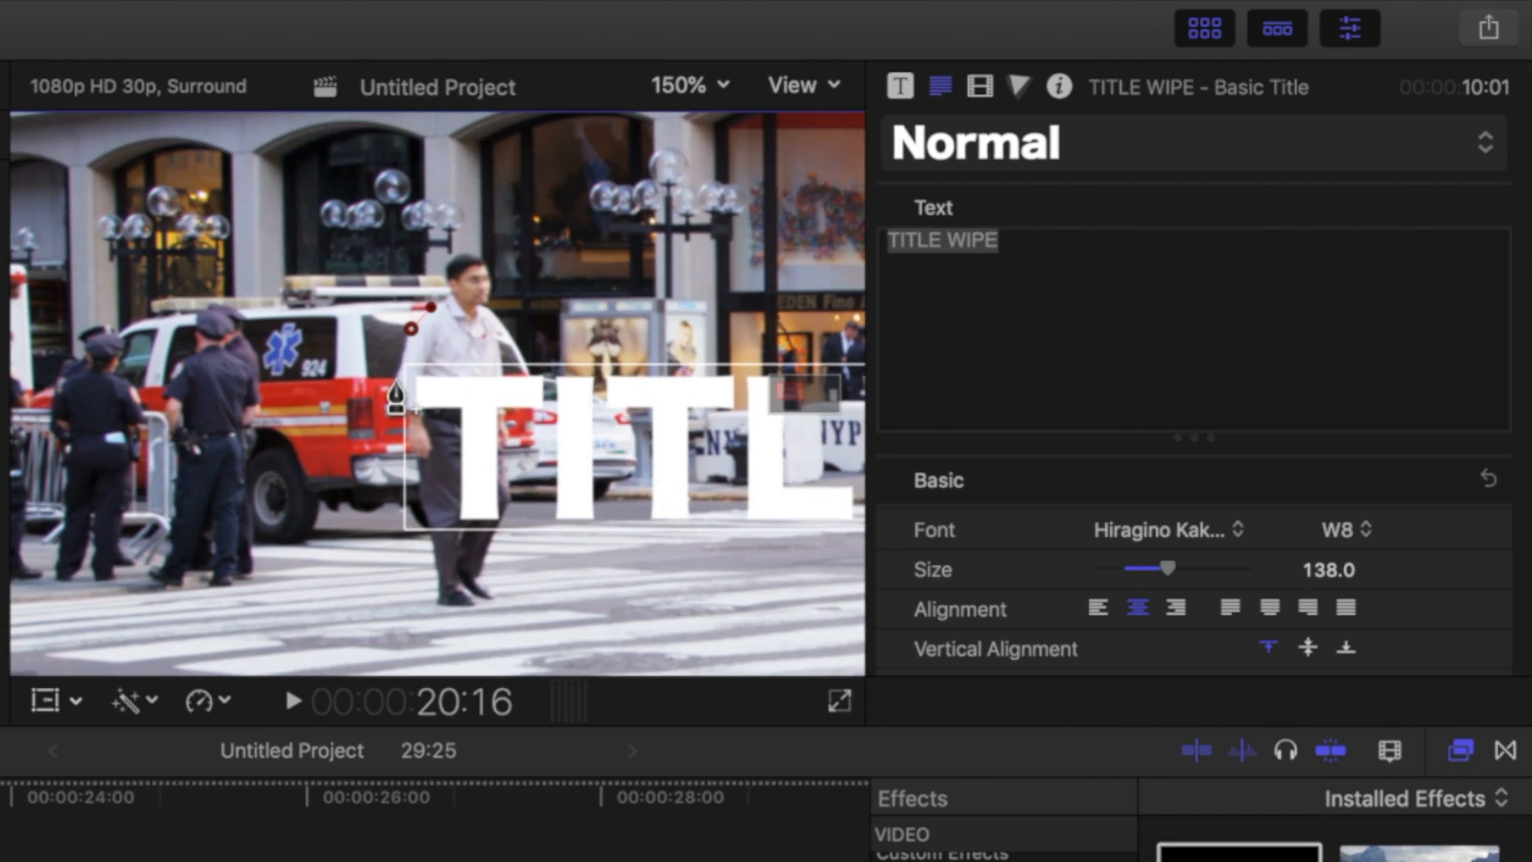
mouse_move(429, 464)
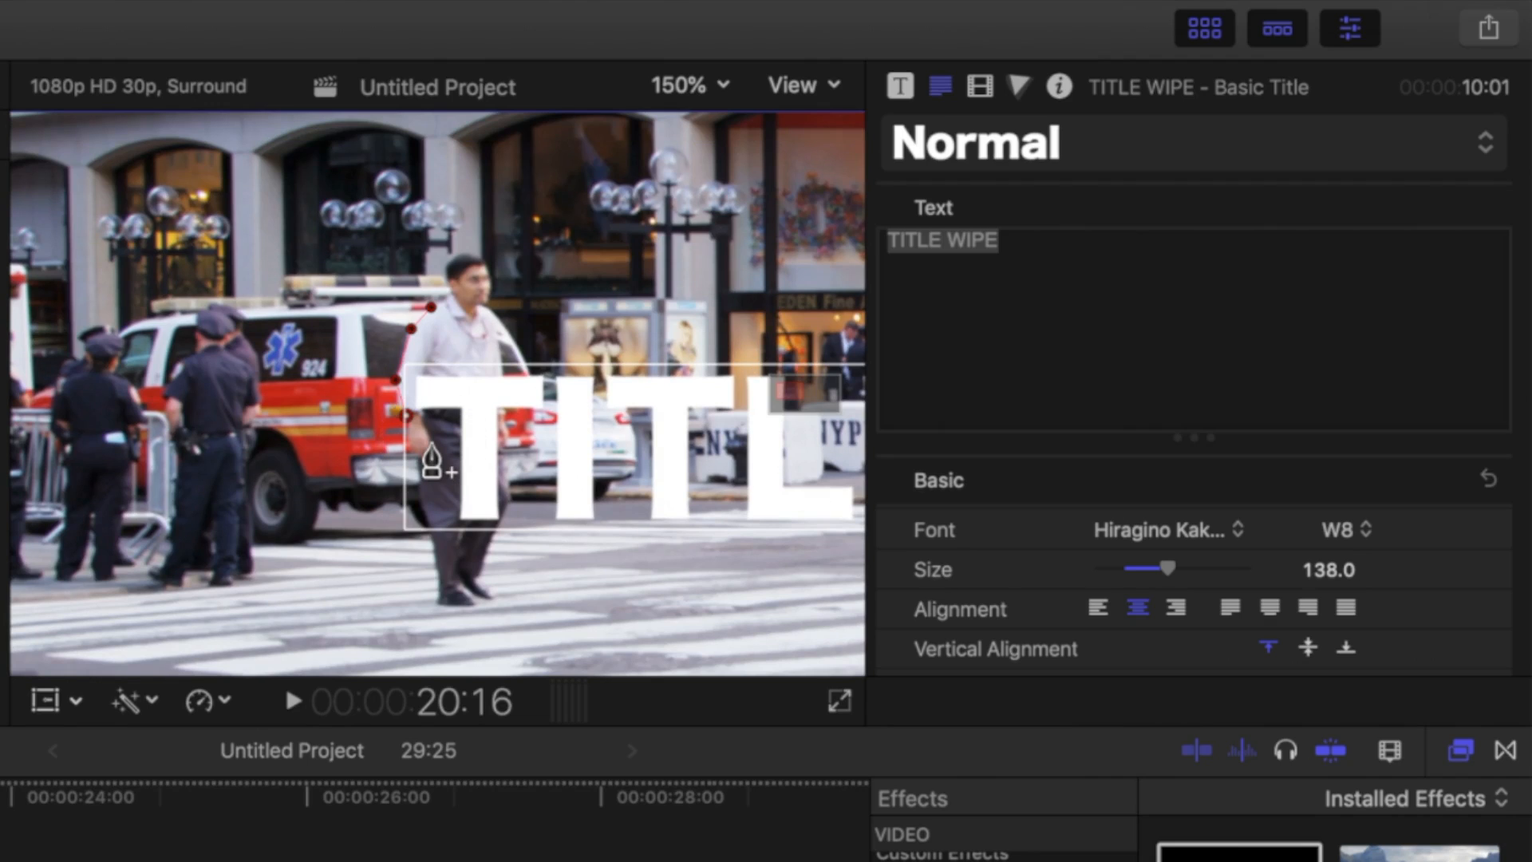
mouse_move(445, 470)
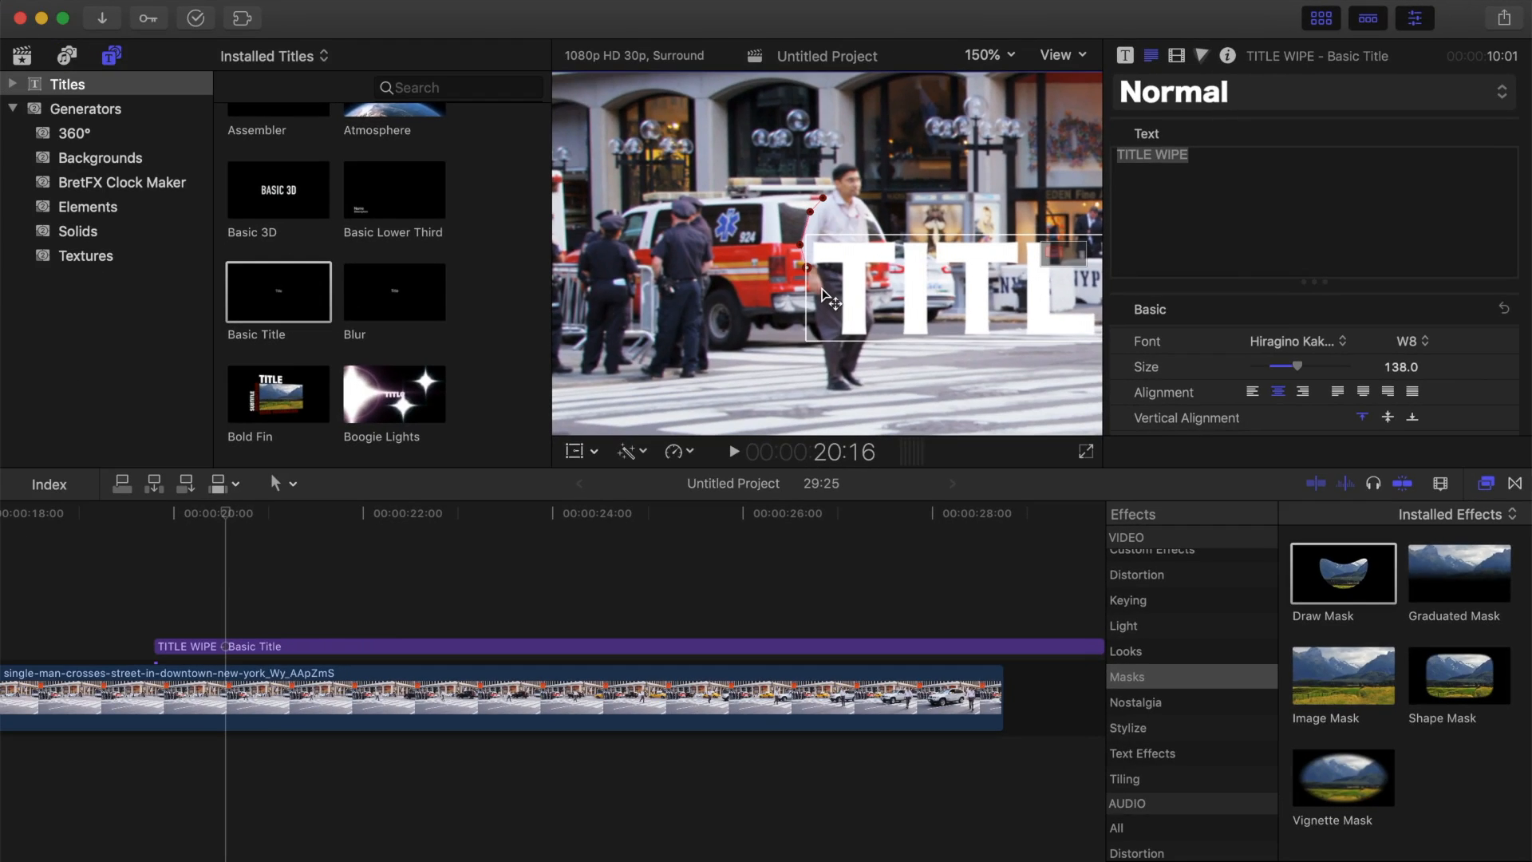
- Extend the mask points down the walker's back and off-frame left, then fit the viewer to the frame
click(284, 484)
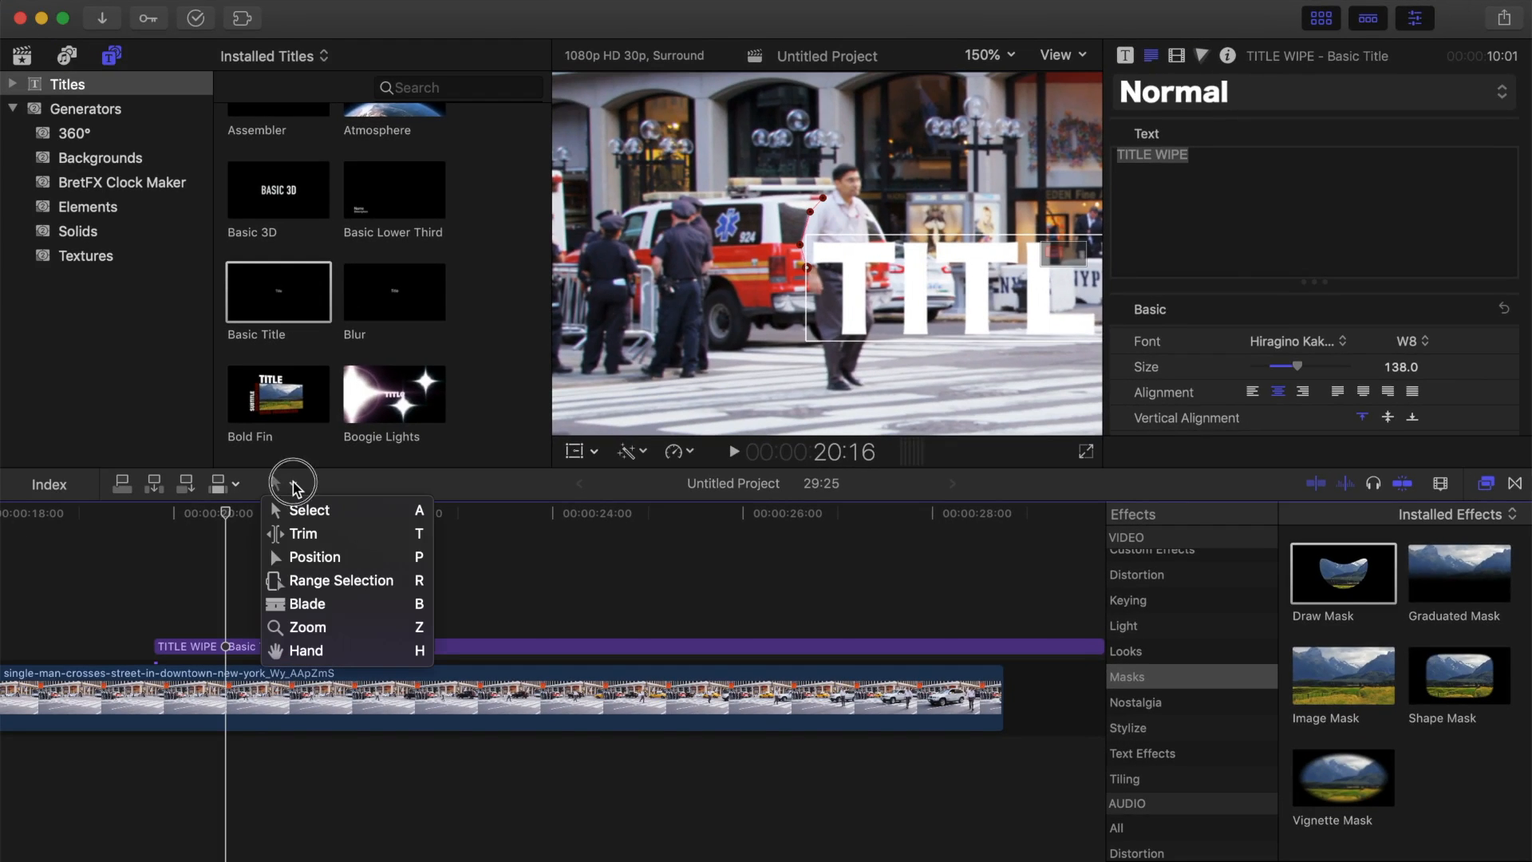
mouse_move(354, 557)
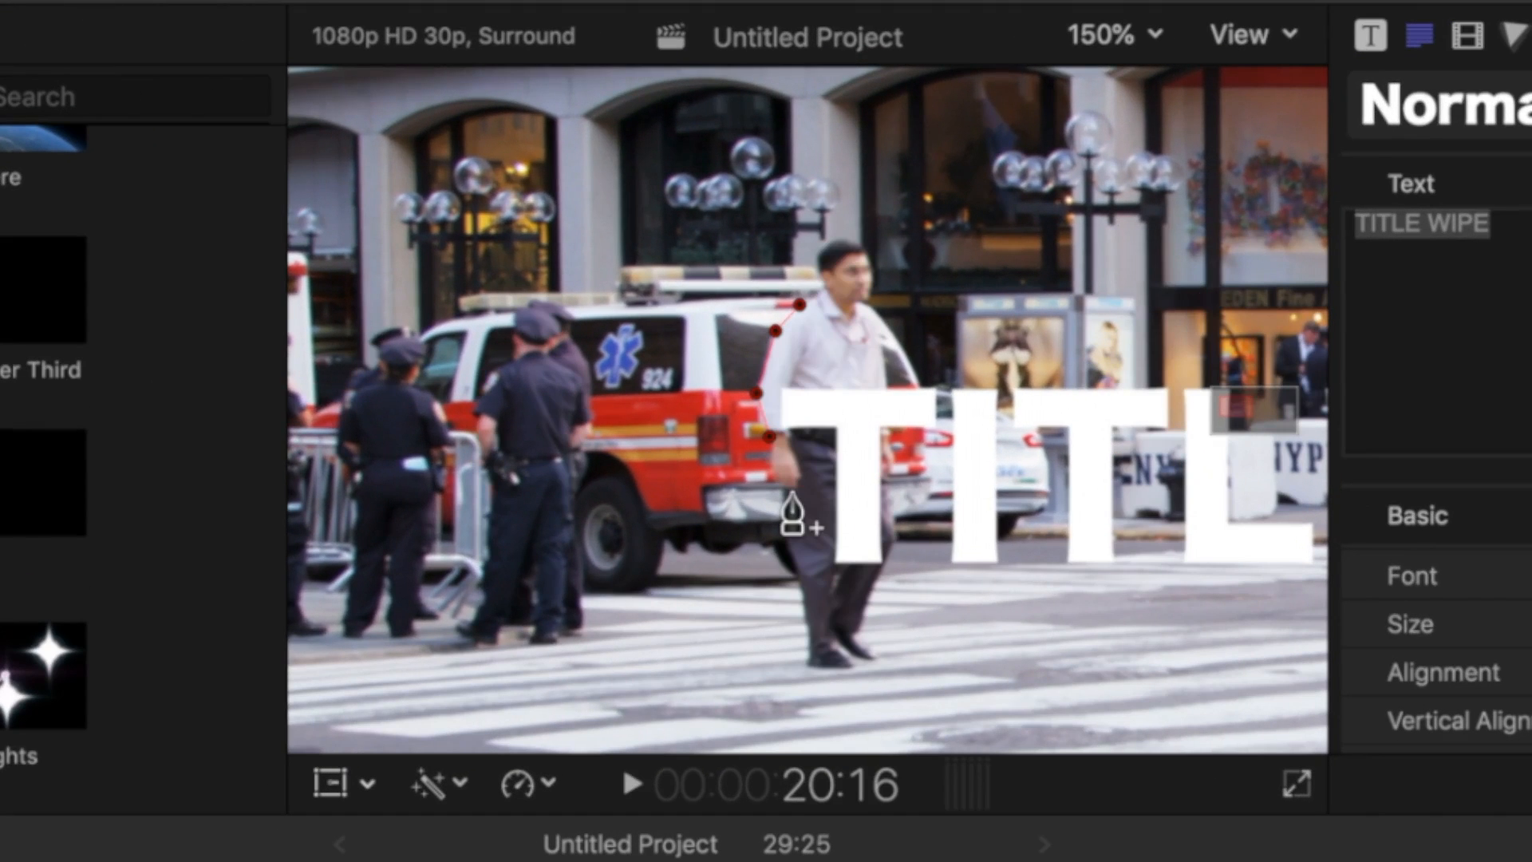
mouse_move(791, 507)
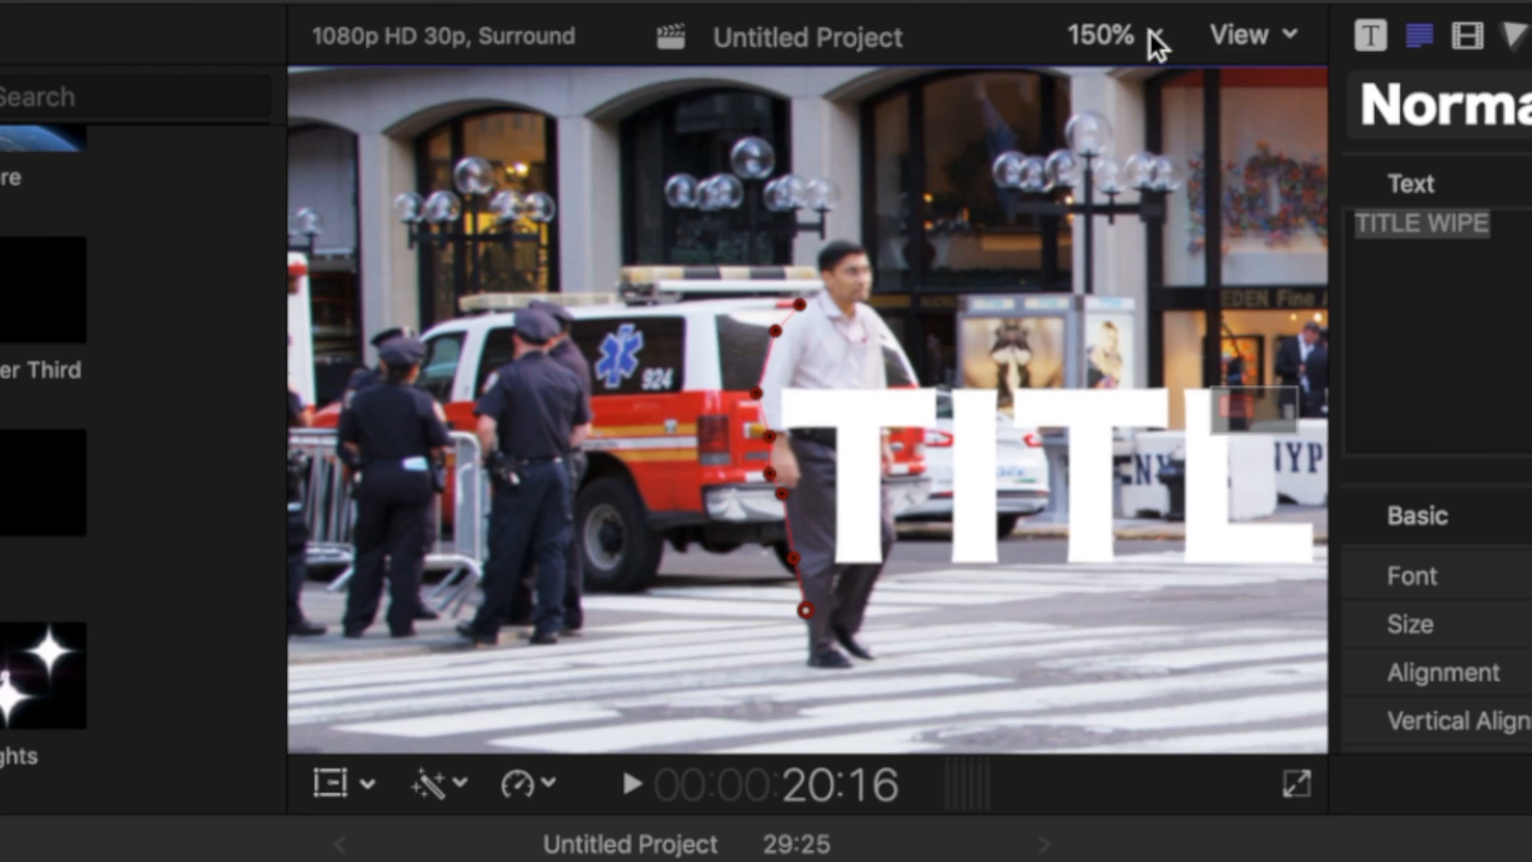
click(1103, 37)
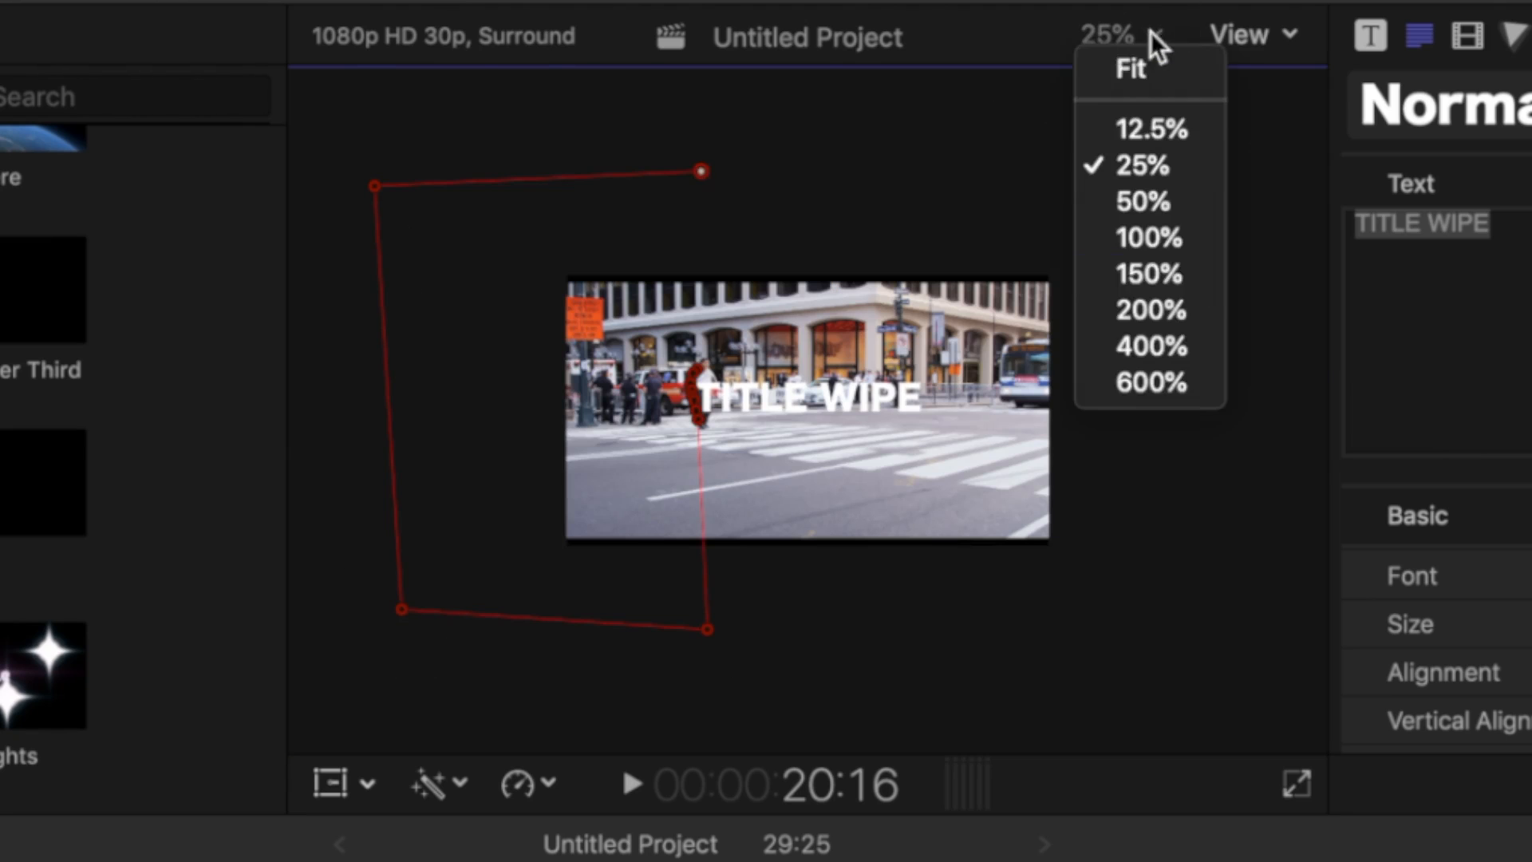
click(1147, 273)
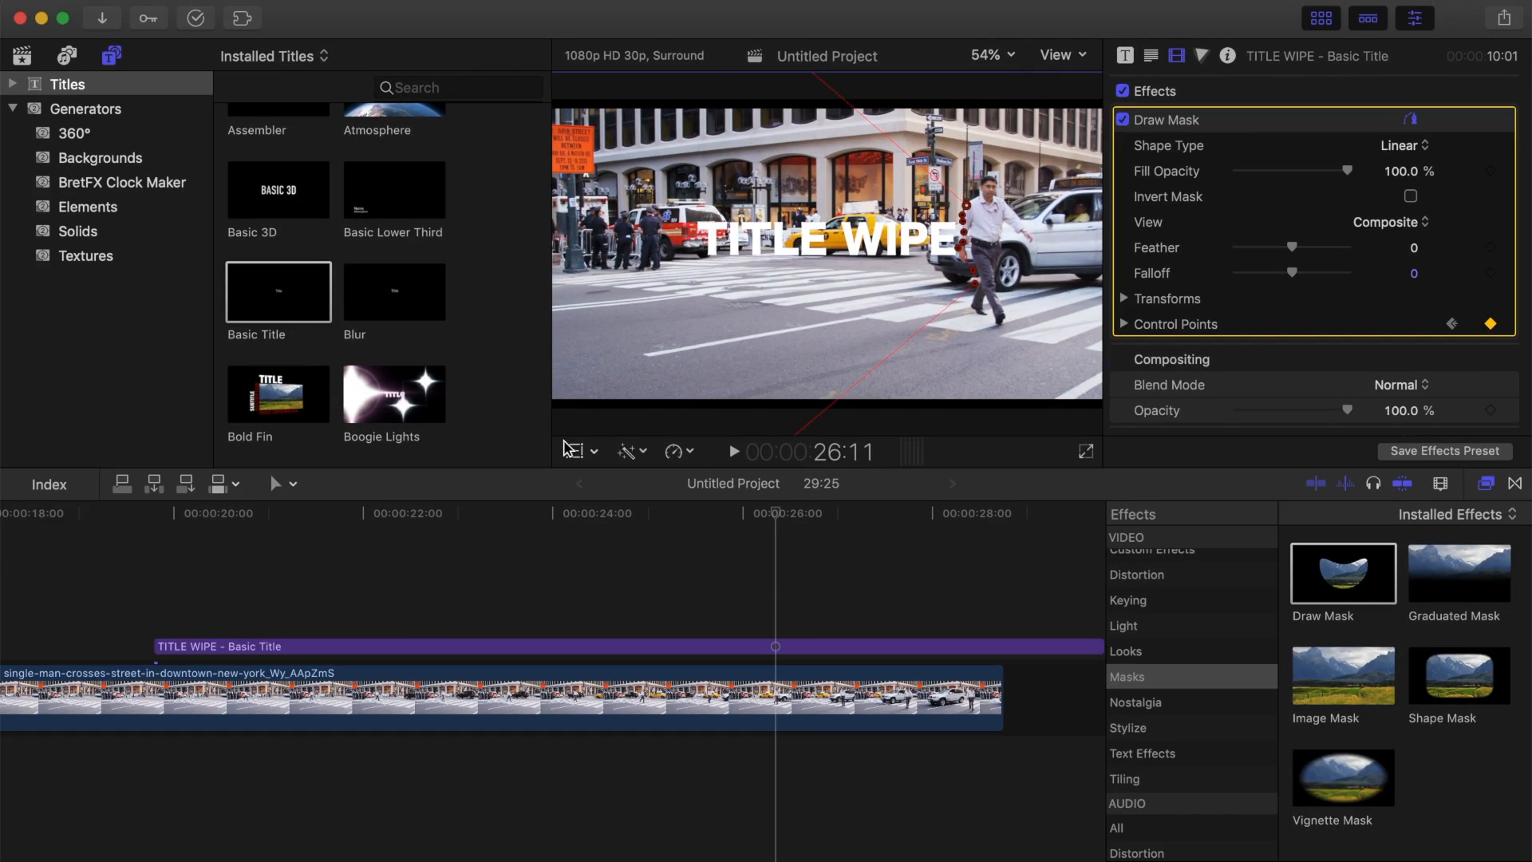
- Play the project back from just before the title to preview the wipe behind the walker
click(280, 483)
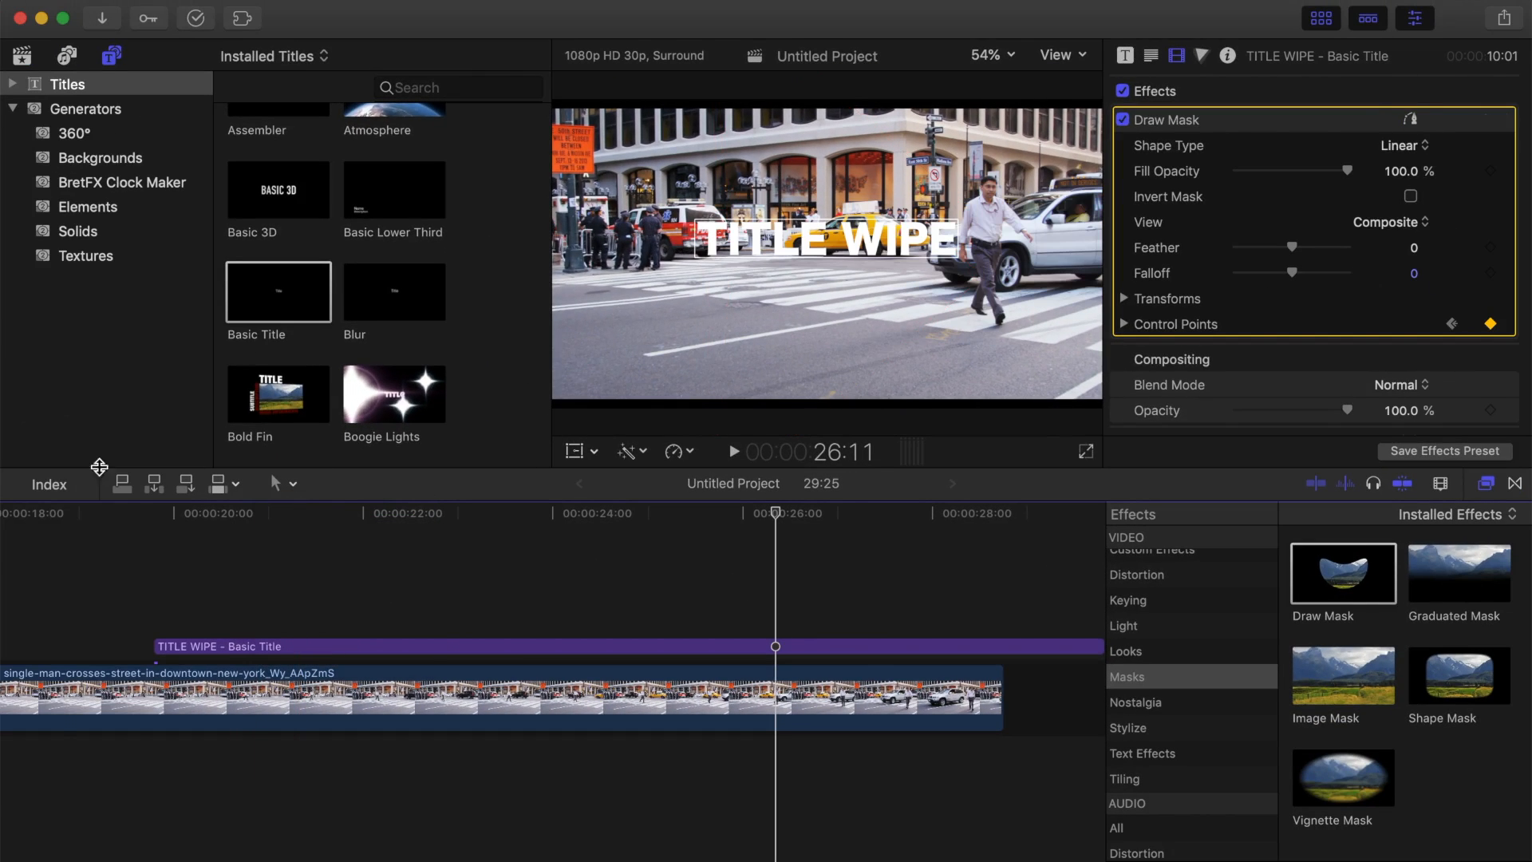
click(732, 452)
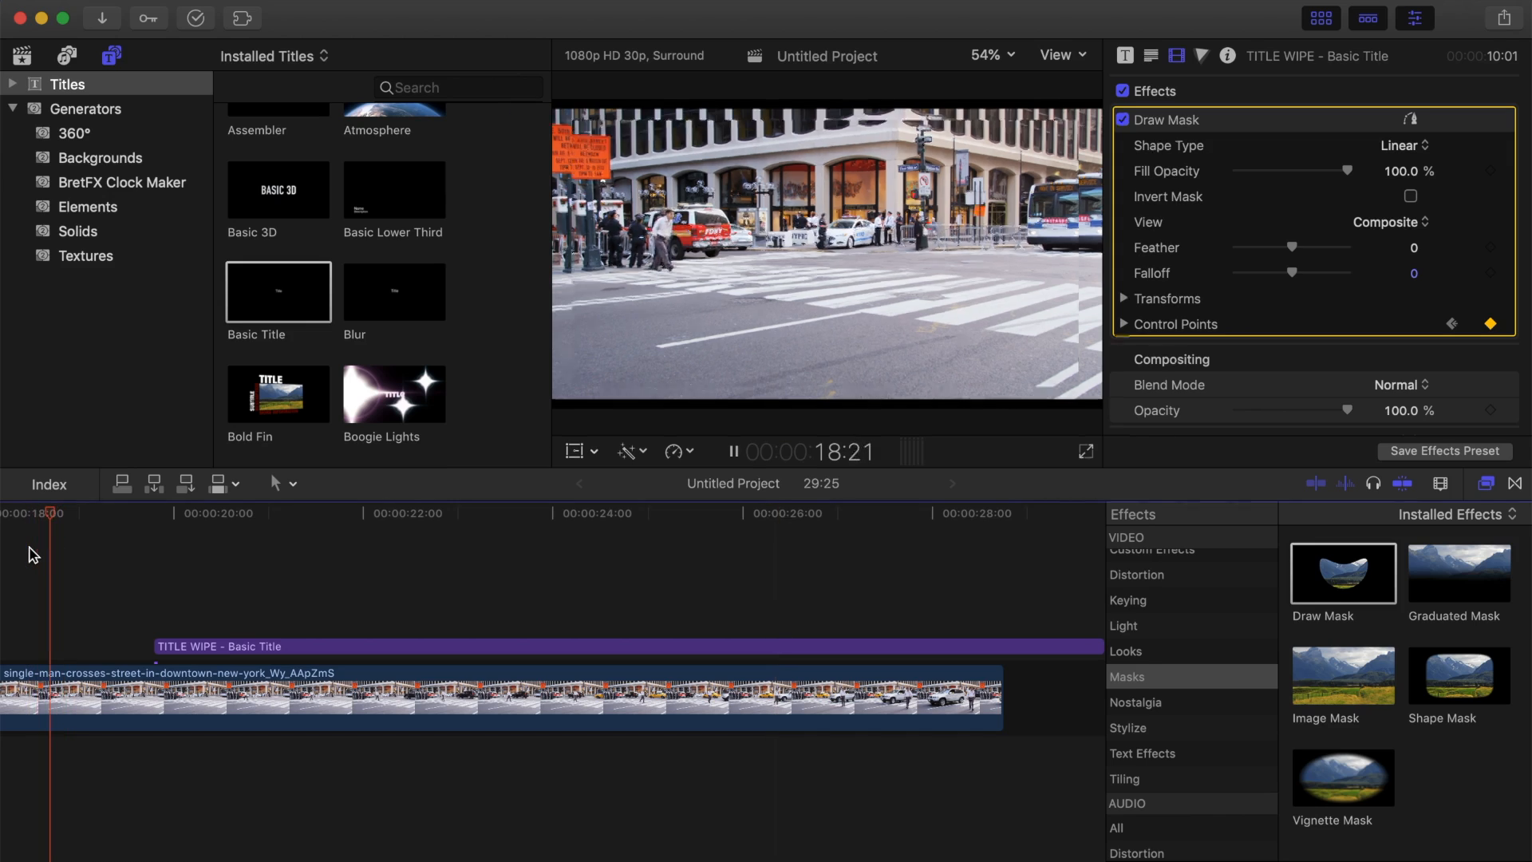